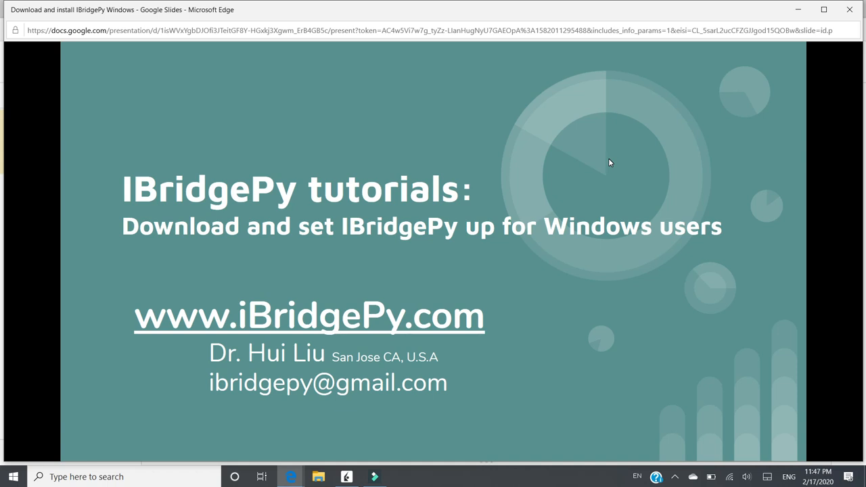
# Advance past the last slide to end the IBridgePy tutorial slideshow.
pyautogui.press('right')
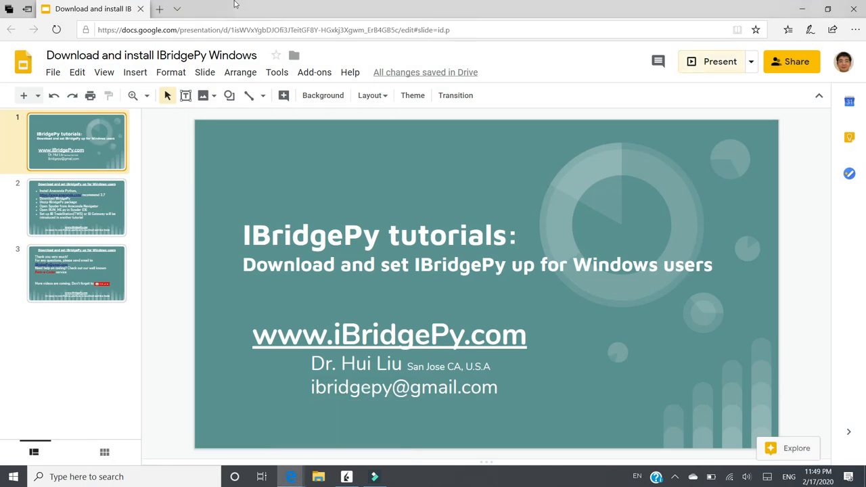
# Search the web for anaconda in a new browser tab and review the results.
pyautogui.click(159, 9)
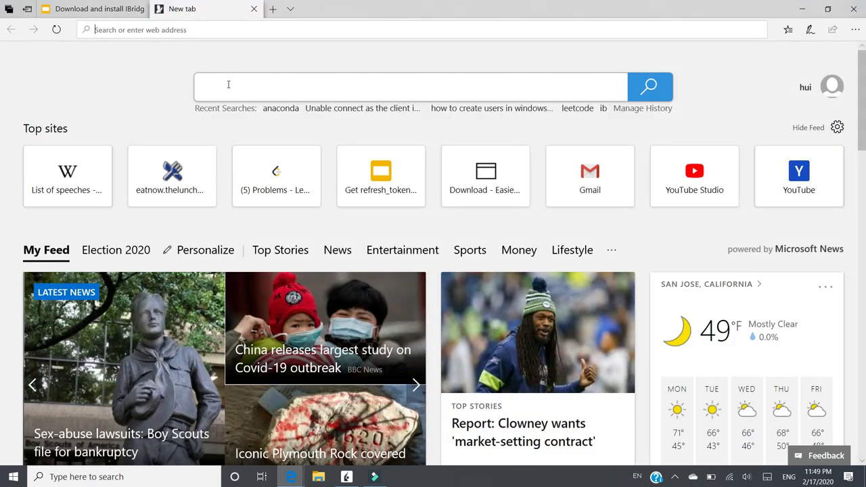
pyautogui.write('ana')
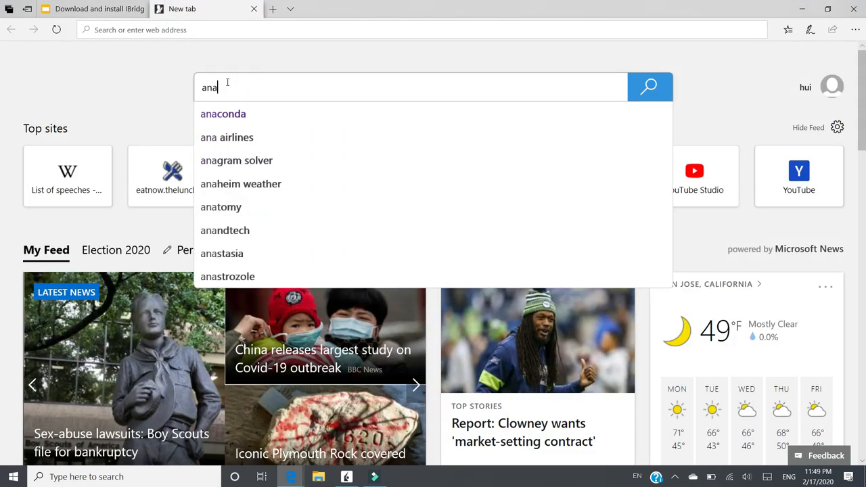
pyautogui.click(222, 113)
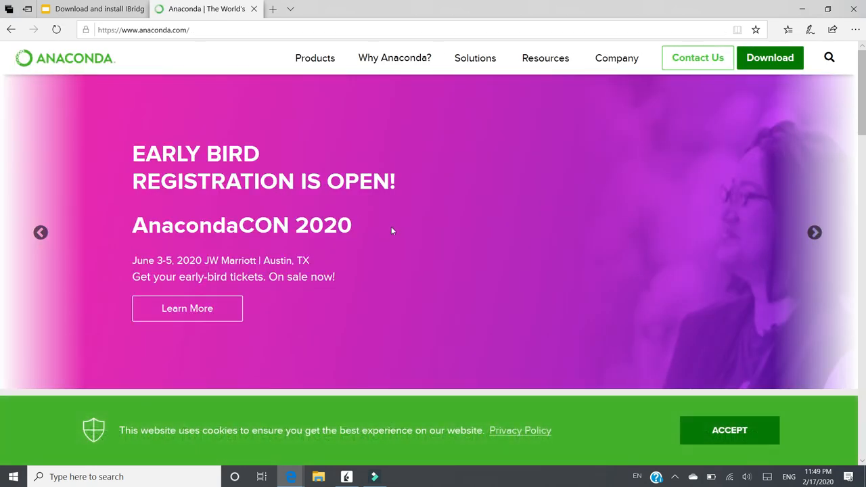
pyautogui.scroll(-3)
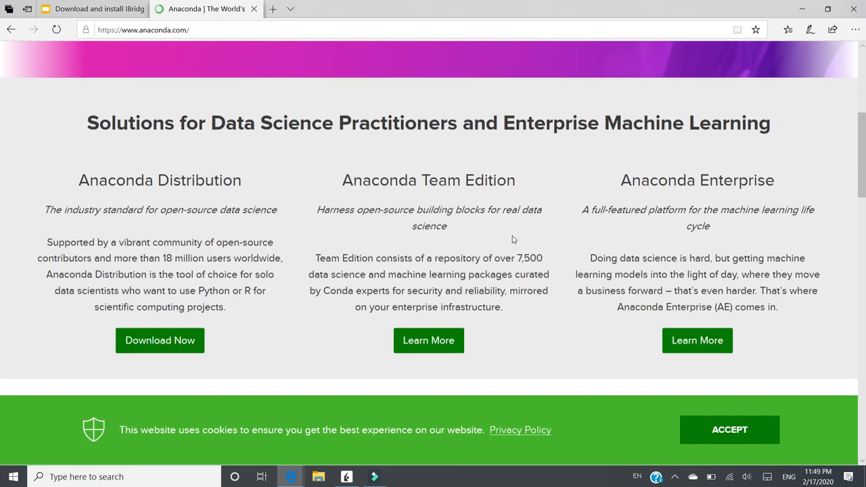
pyautogui.scroll(-3)
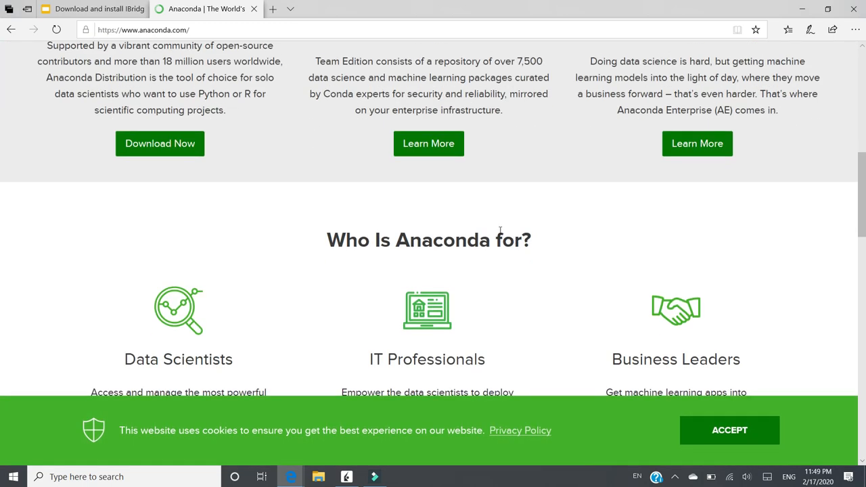
pyautogui.scroll(3)
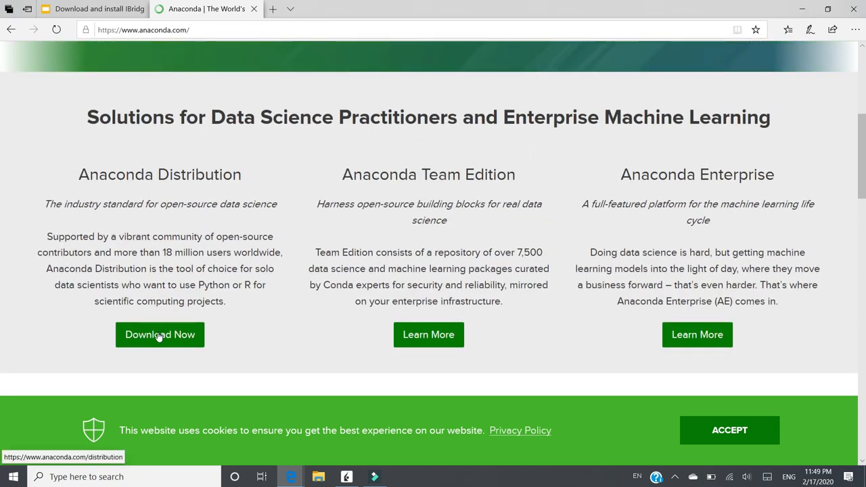
# Go to the Anaconda Distribution page and reach the Anaconda 2019.10 Windows installer choices.
pyautogui.click(160, 334)
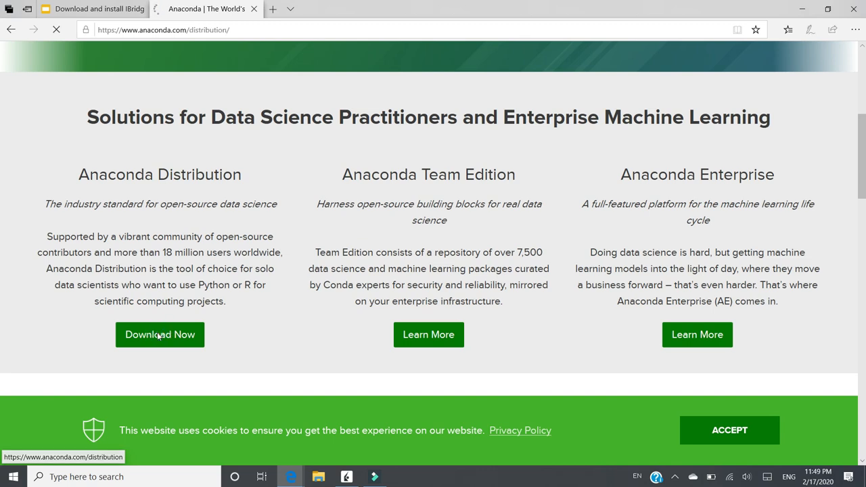
pyautogui.click(159, 334)
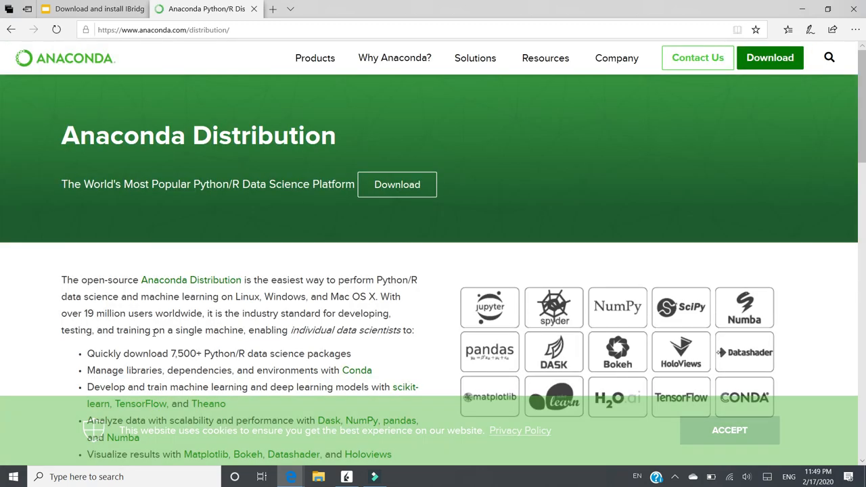
pyautogui.scroll(-3)
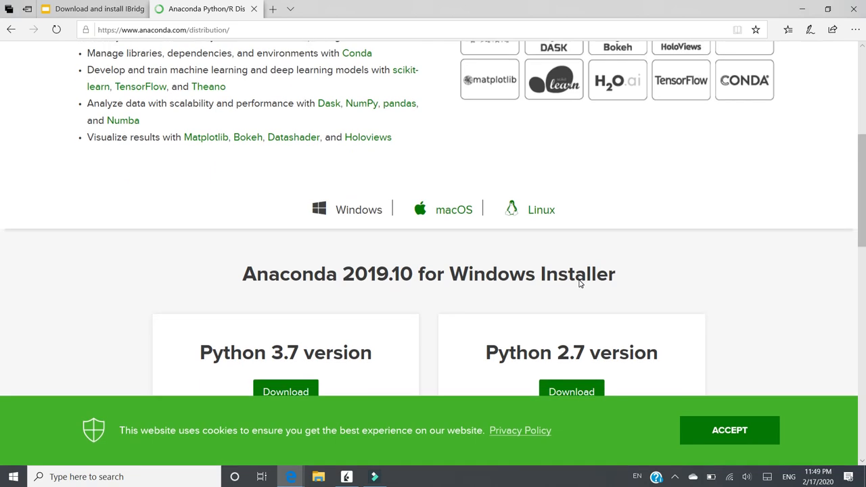
pyautogui.scroll(-3)
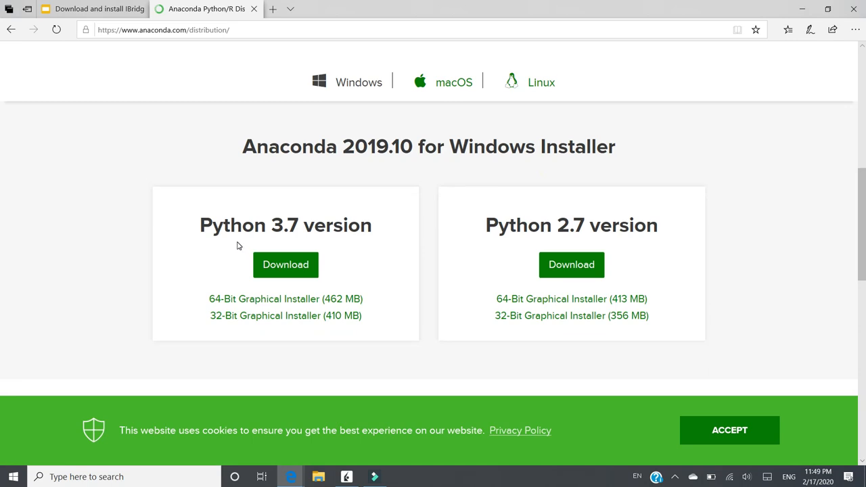
pyautogui.moveTo(417, 238)
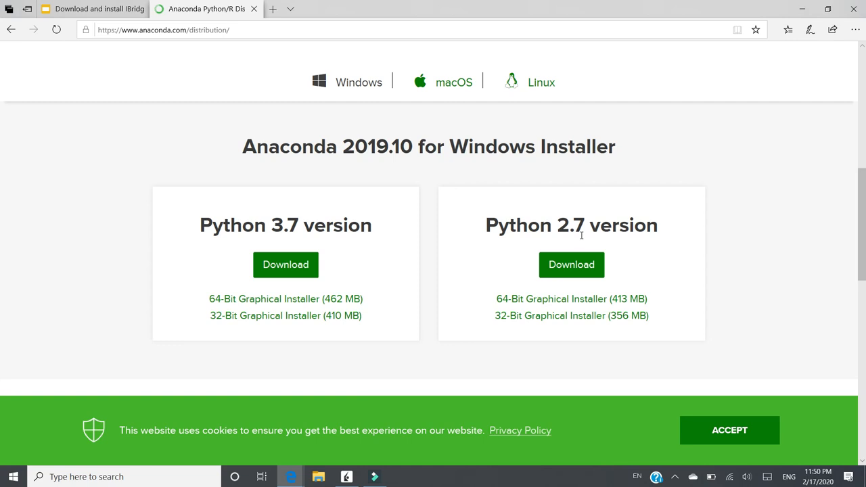
pyautogui.moveTo(602, 244)
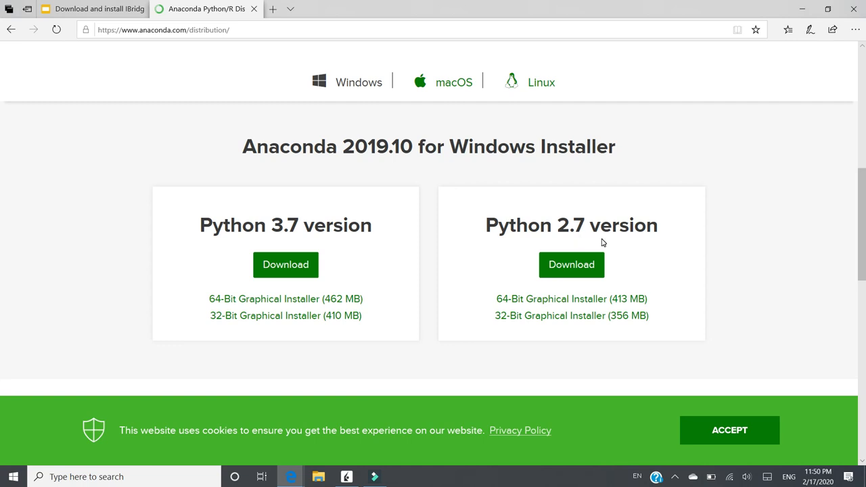
pyautogui.moveTo(621, 245)
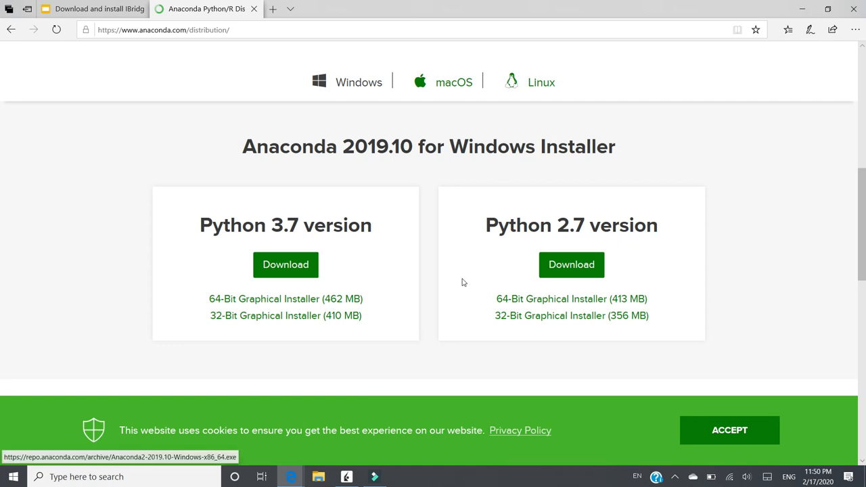
pyautogui.moveTo(284, 262)
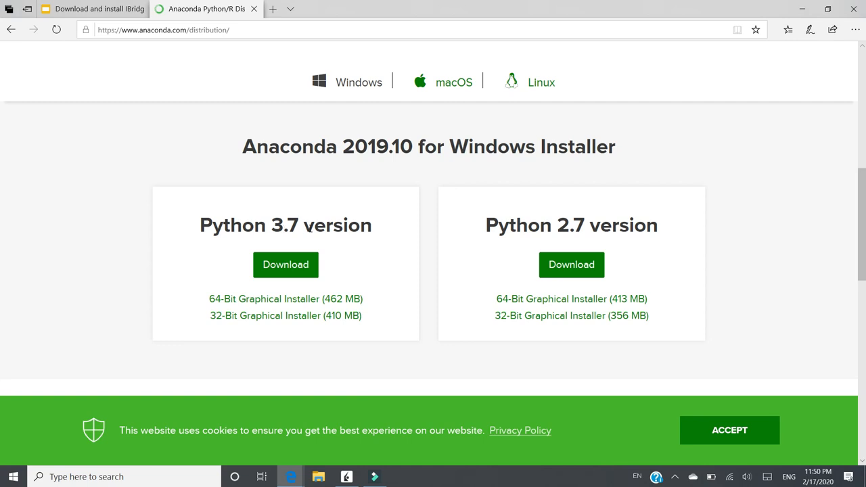
pyautogui.moveTo(286, 264)
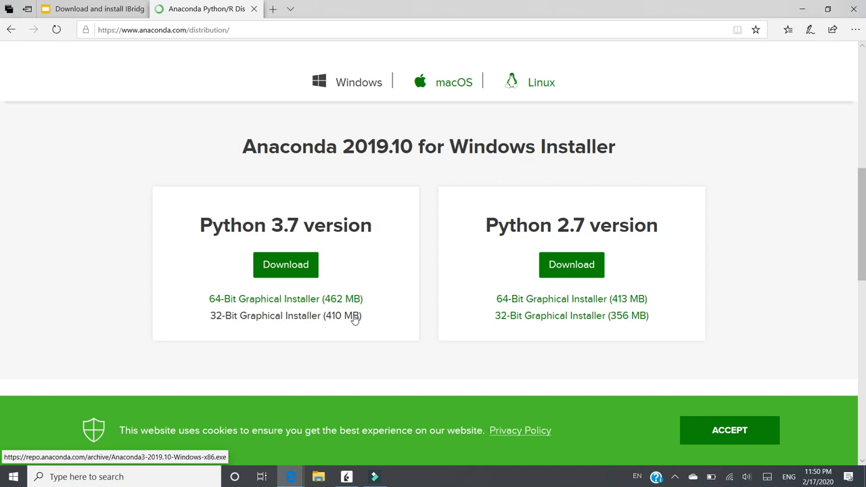
pyautogui.moveTo(241, 320)
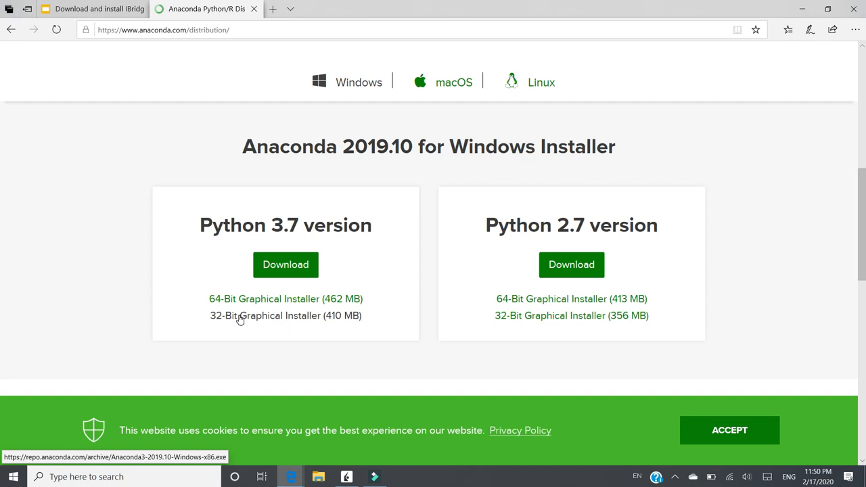
pyautogui.moveTo(285, 264)
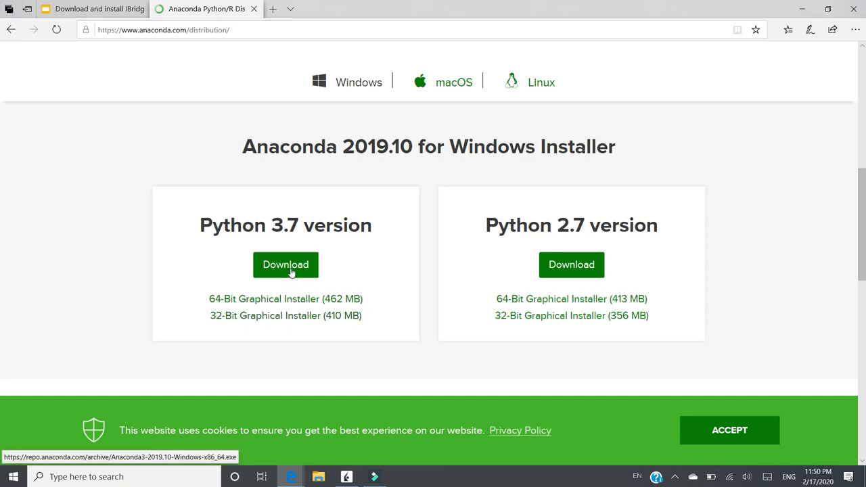
# Start the Python 3.7 Windows installer download with Save as to Downloads, then cancel saving it.
pyautogui.click(284, 263)
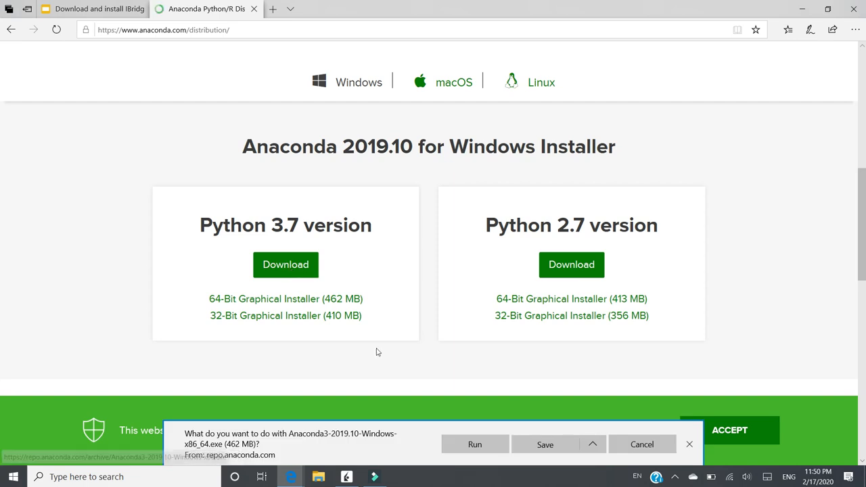
pyautogui.click(592, 444)
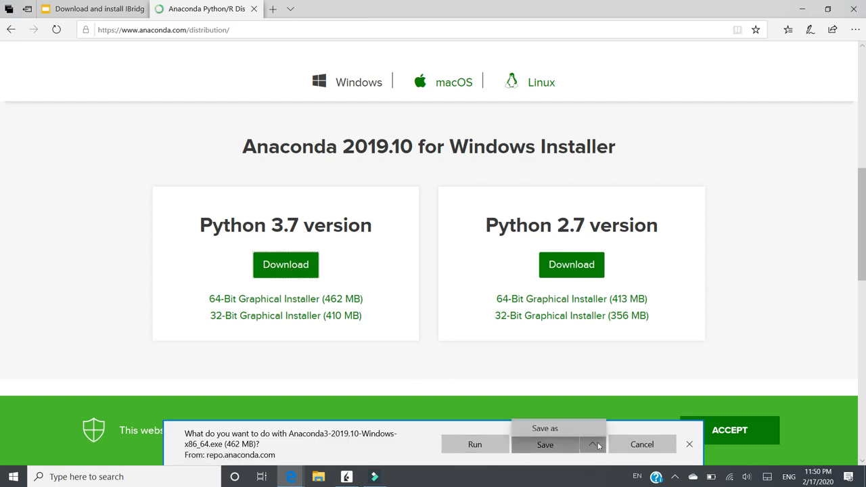
pyautogui.click(544, 427)
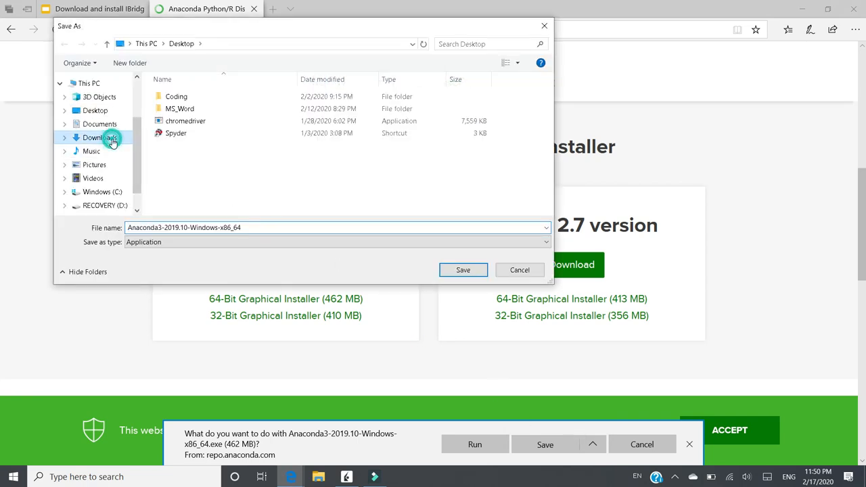
pyautogui.click(100, 138)
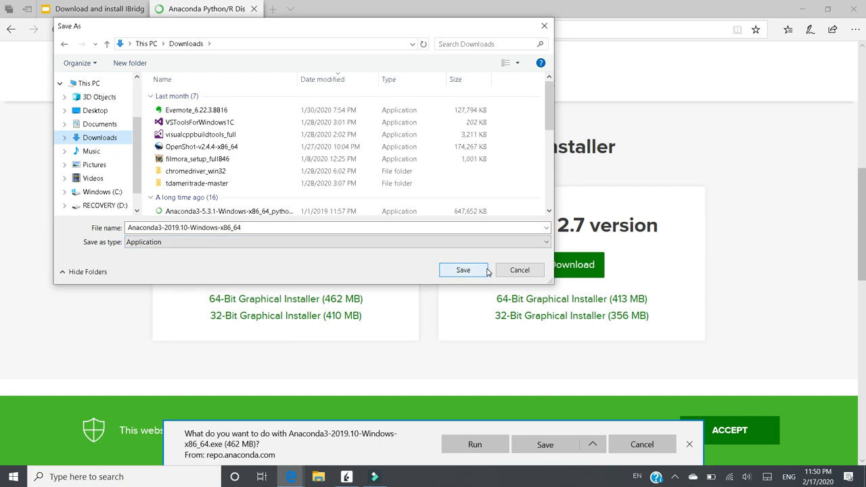
pyautogui.moveTo(519, 270)
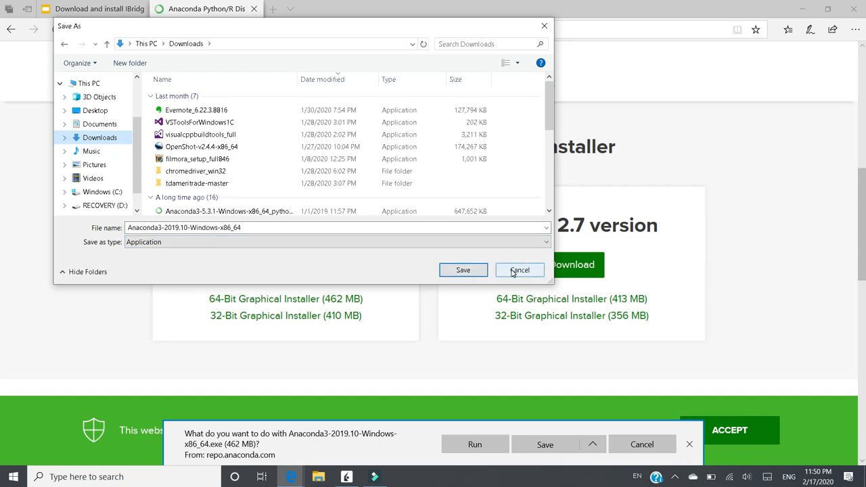
pyautogui.click(519, 270)
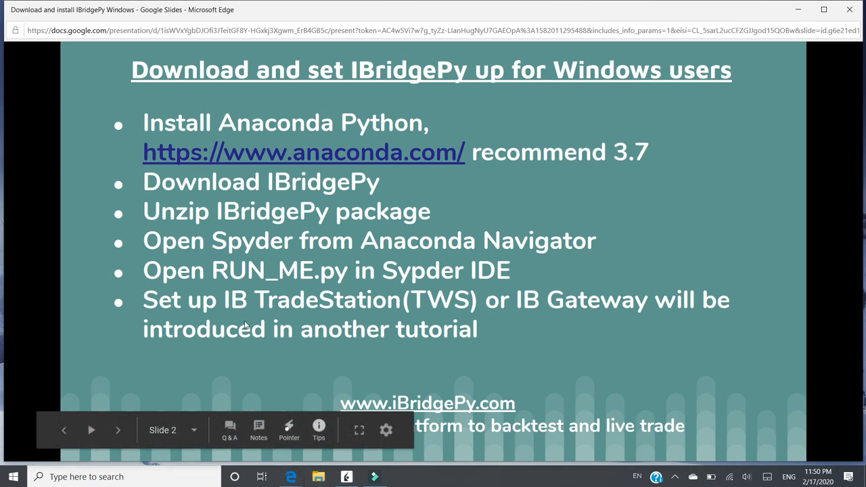
# Launch the existing Anaconda3 5.3.1 installer from the Downloads folder.
pyautogui.click(318, 476)
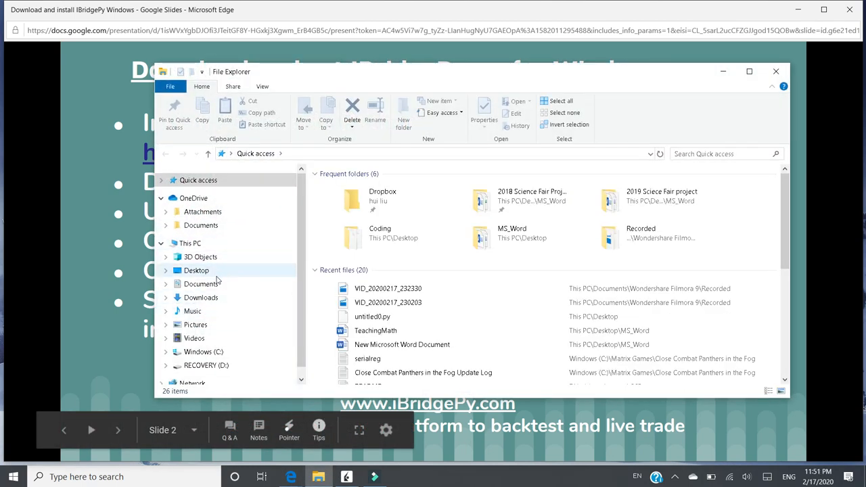
pyautogui.click(200, 298)
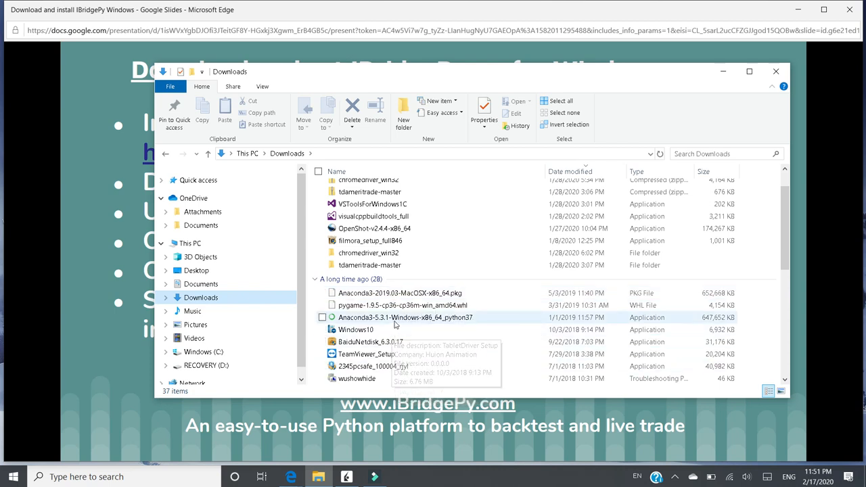
pyautogui.click(406, 317)
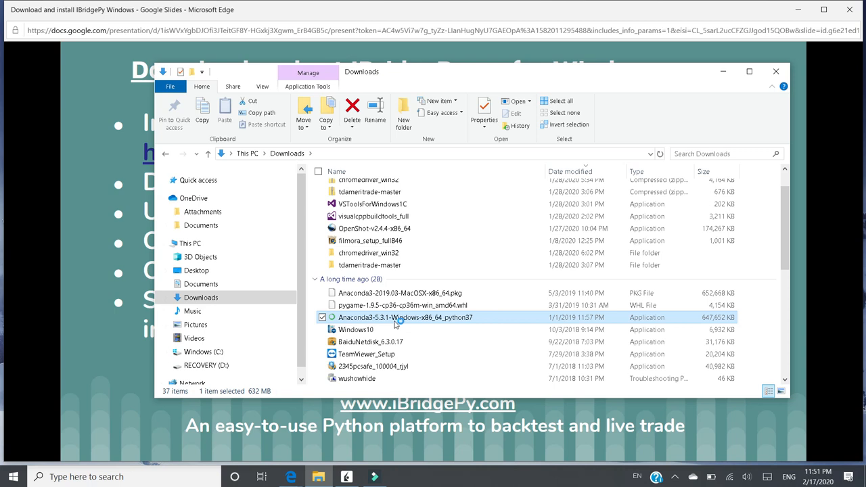
pyautogui.doubleClick(404, 316)
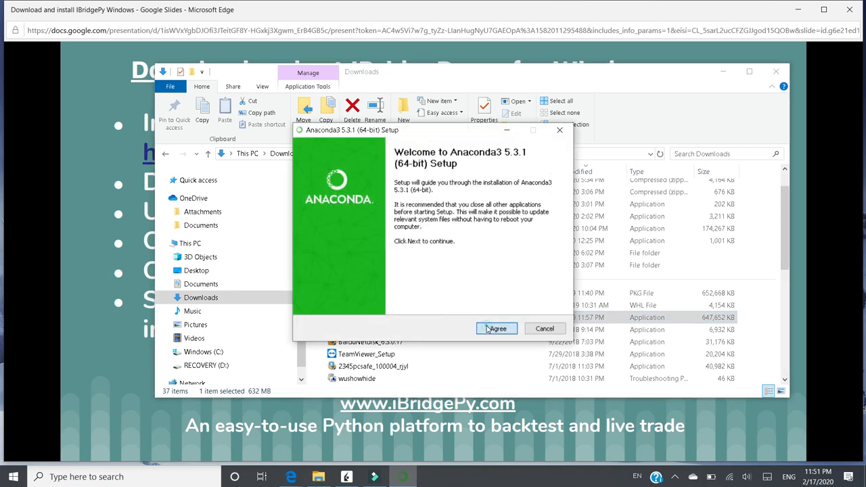
# Advance setup with 'Just Me' to the install location, quit it and close Downloads.
pyautogui.click(497, 328)
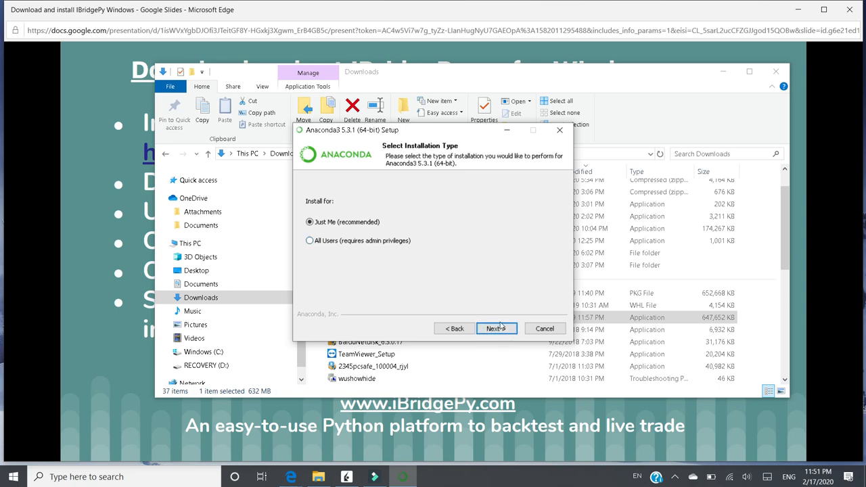
pyautogui.click(495, 328)
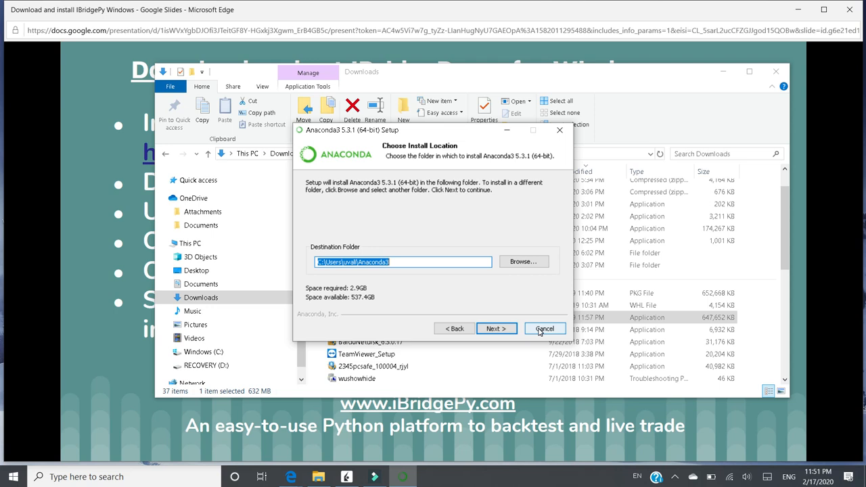
pyautogui.click(544, 328)
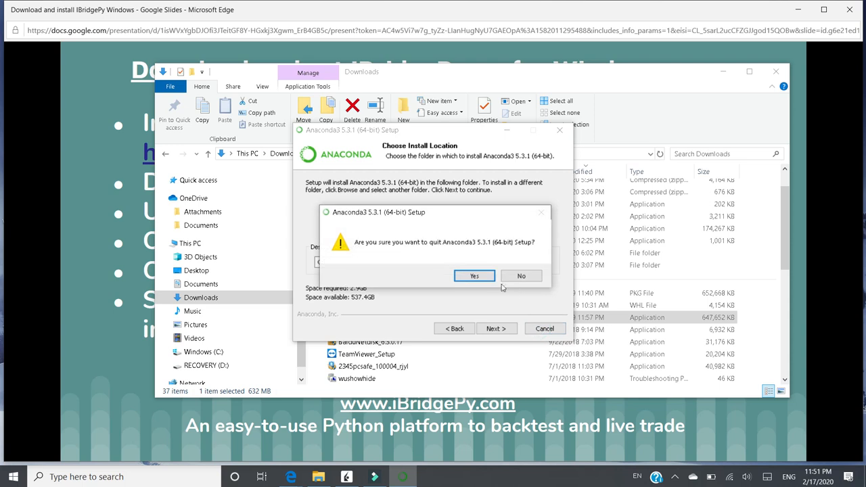
pyautogui.click(473, 276)
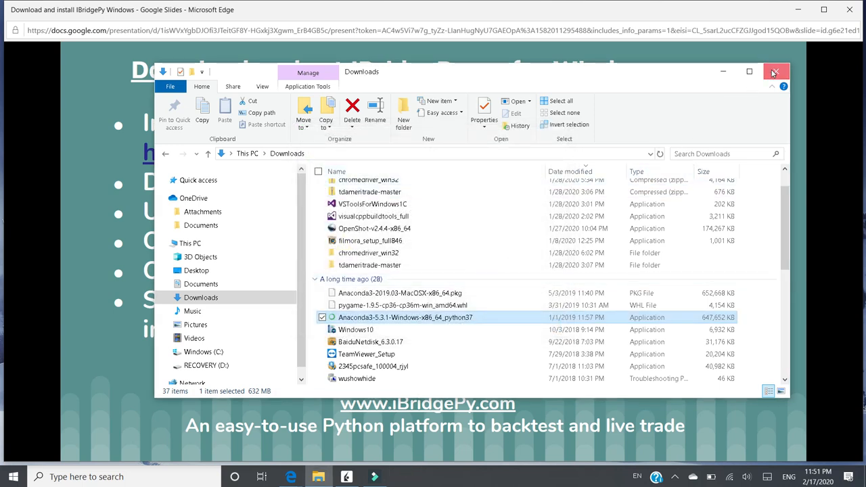
pyautogui.click(774, 71)
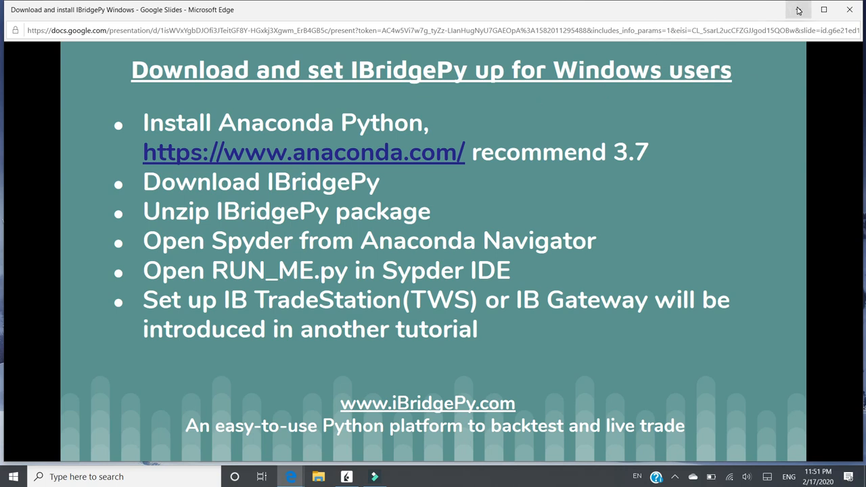
pyautogui.moveTo(798, 11)
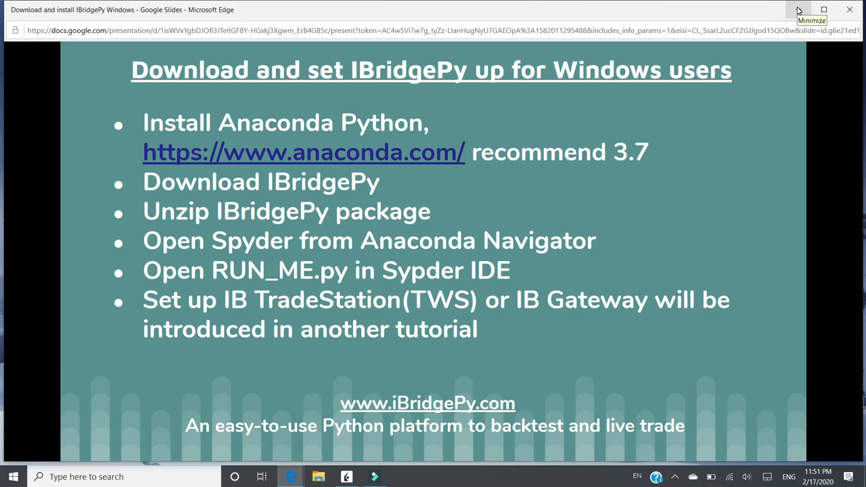
pyautogui.click(798, 9)
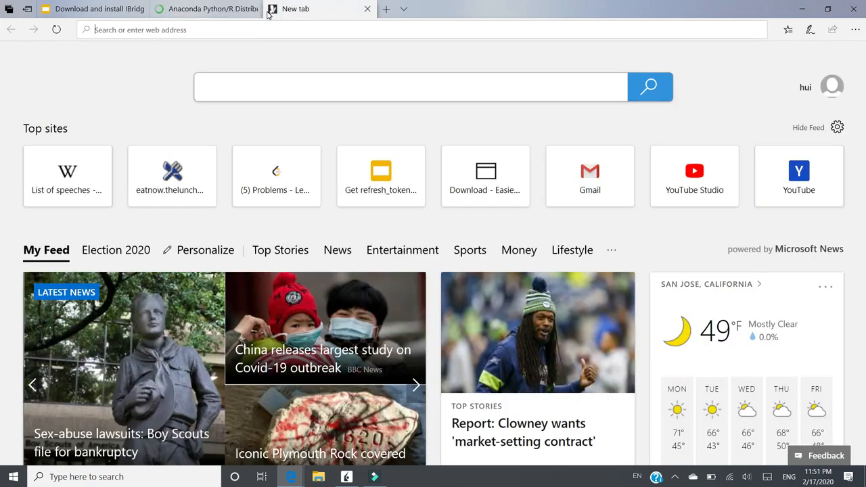
pyautogui.write('www.i')
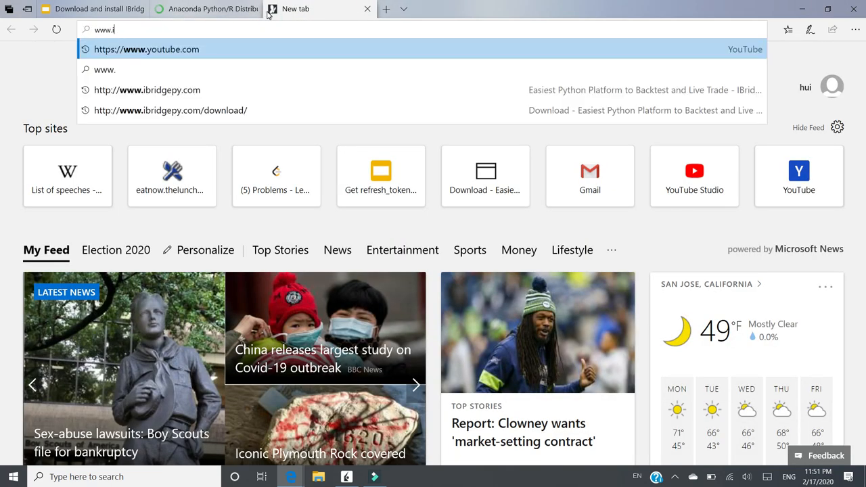
pyautogui.click(147, 89)
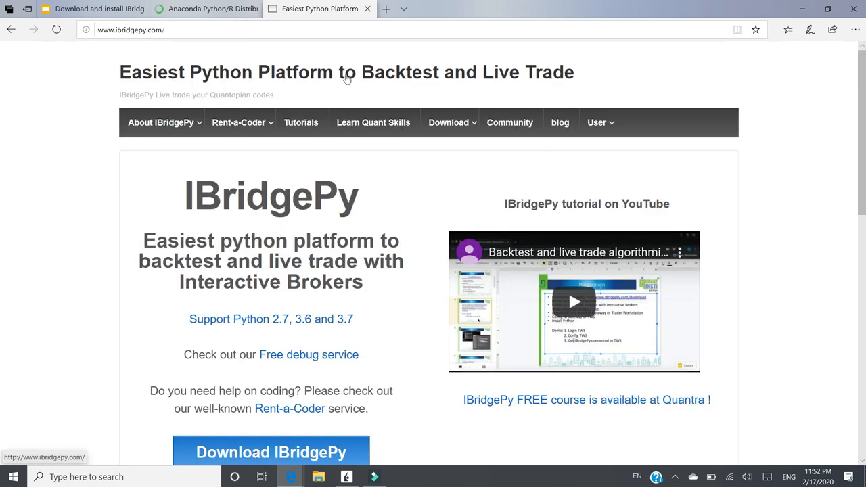
pyautogui.click(448, 122)
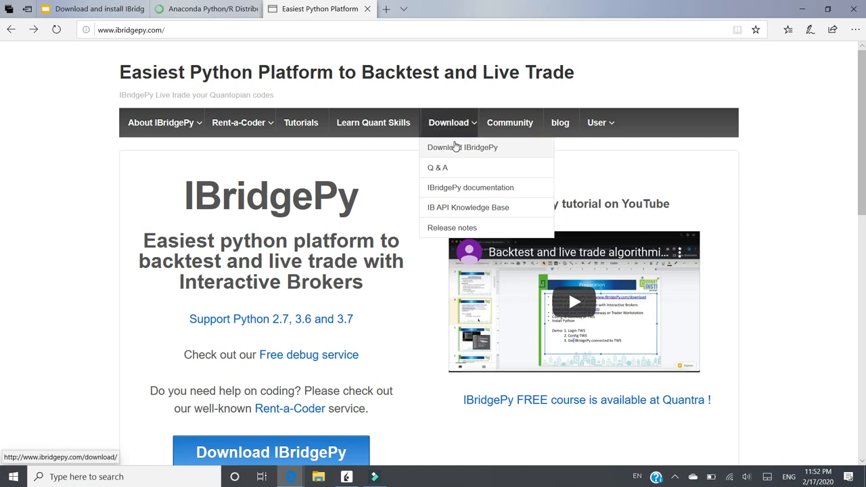
pyautogui.click(463, 146)
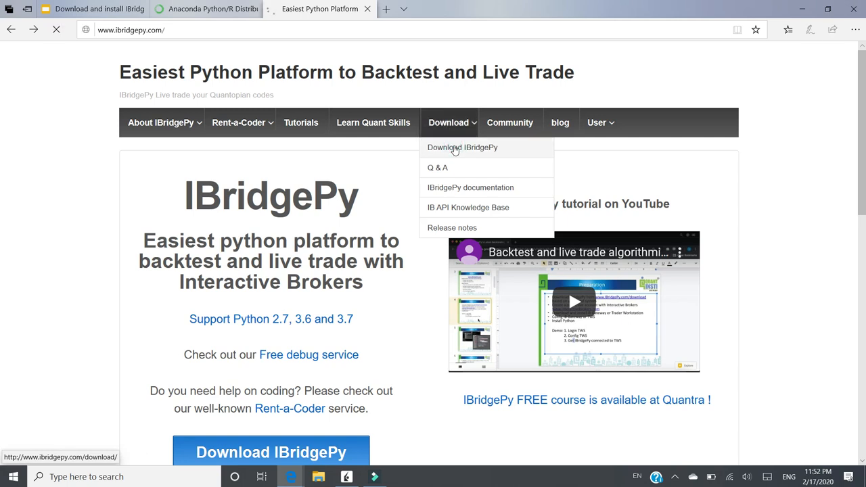
pyautogui.click(462, 146)
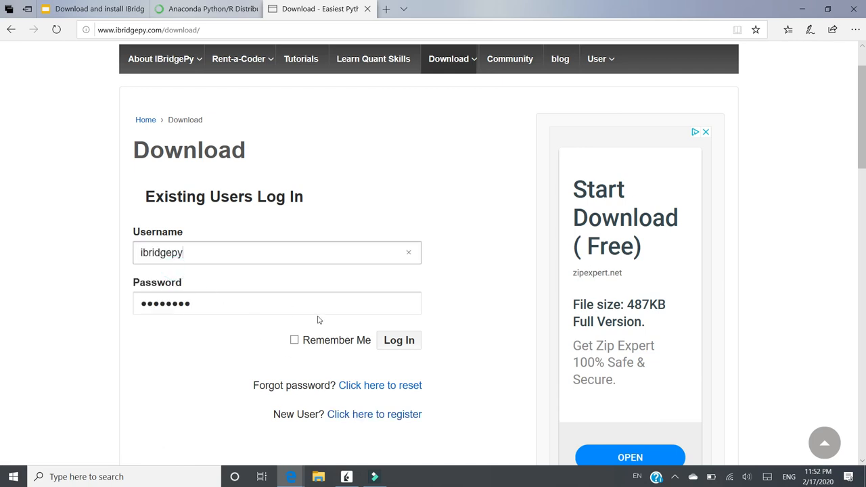
# Sign in as an existing user and reach the IBridgePy_python37_64bit package link for V 7.1.1.
pyautogui.click(397, 339)
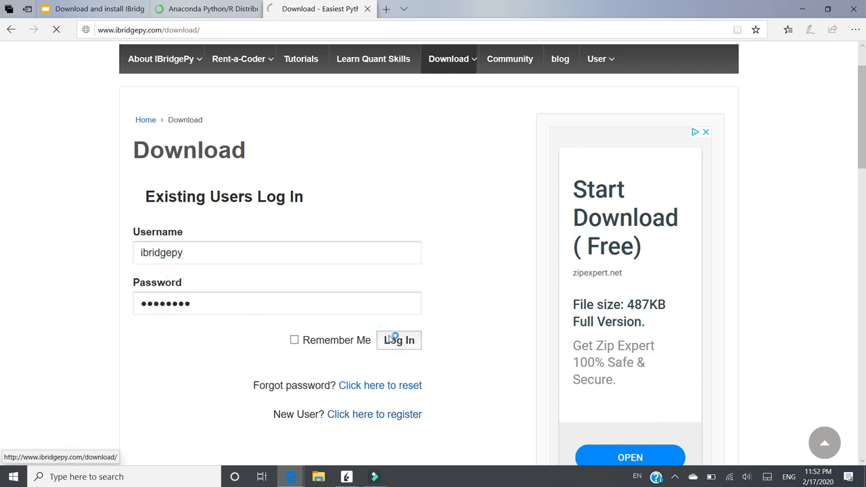
pyautogui.click(397, 340)
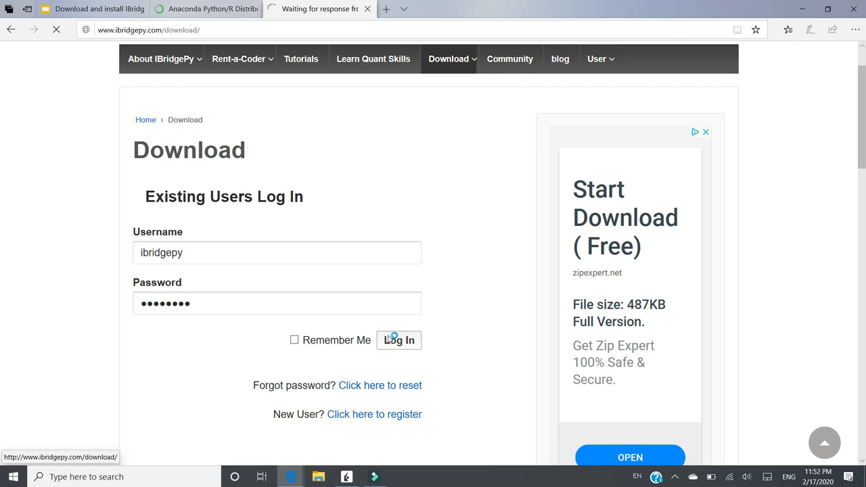
pyautogui.click(397, 340)
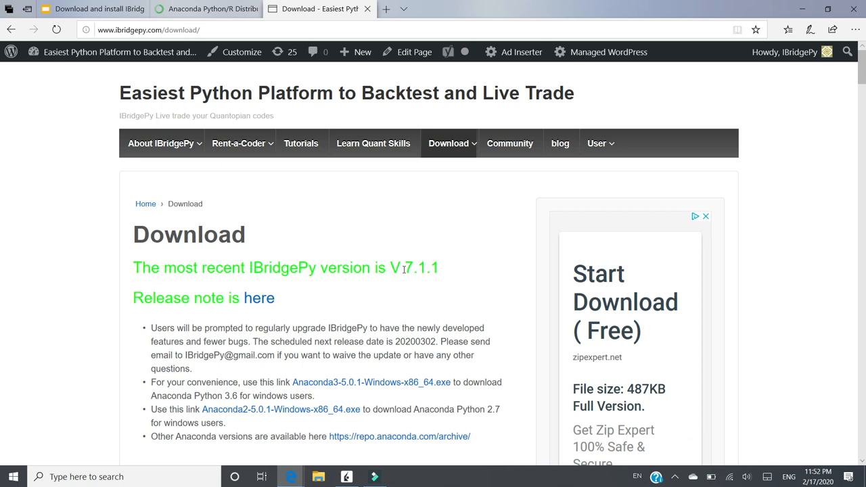
pyautogui.moveTo(420, 268)
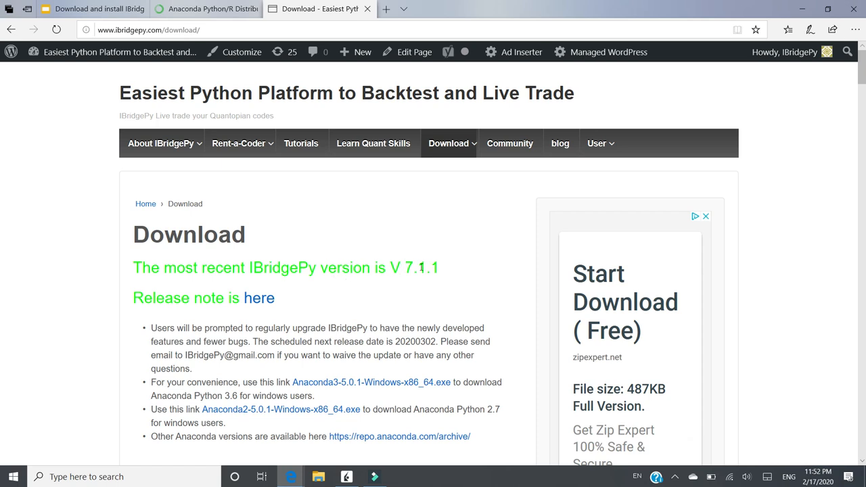
pyautogui.scroll(-3)
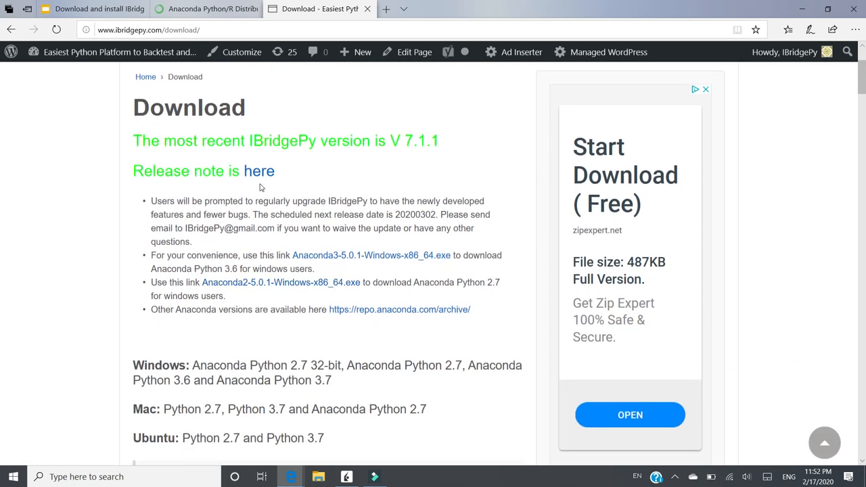
pyautogui.moveTo(259, 171)
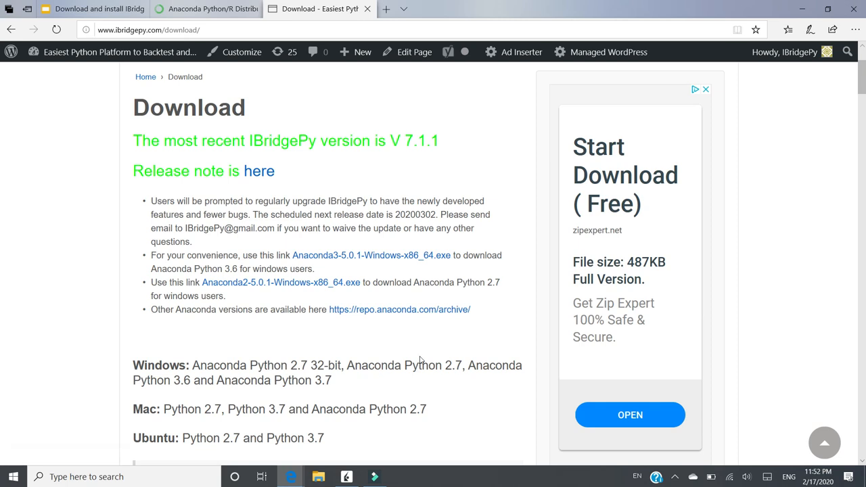
pyautogui.scroll(-3)
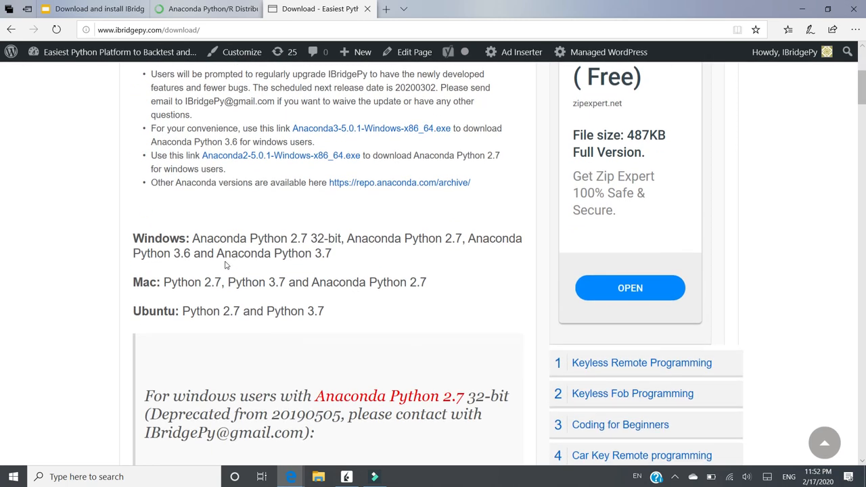
pyautogui.scroll(-3)
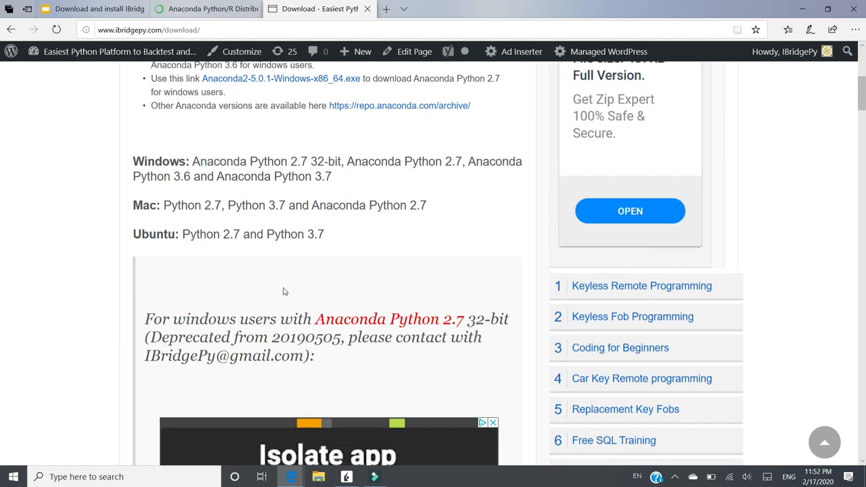
pyautogui.scroll(-3)
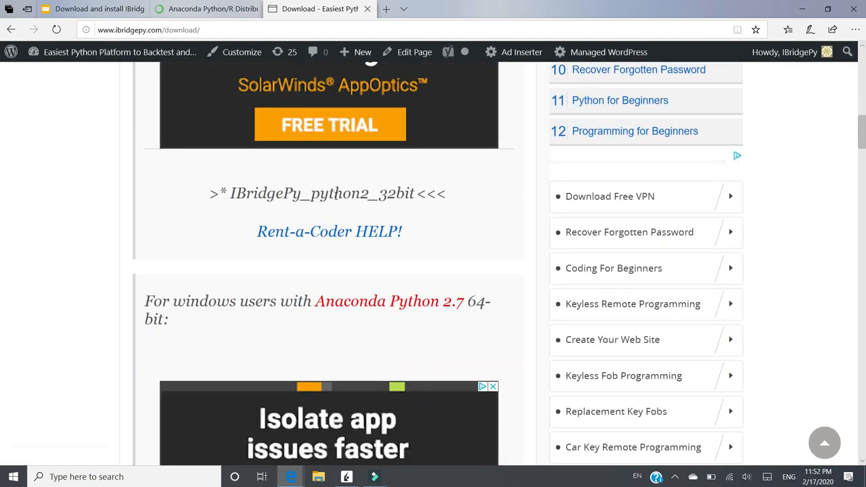
pyautogui.scroll(-3)
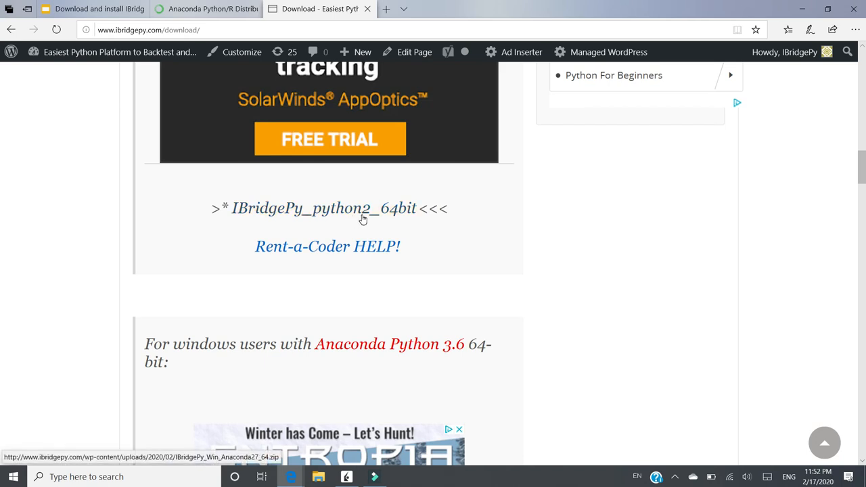
pyautogui.scroll(-3)
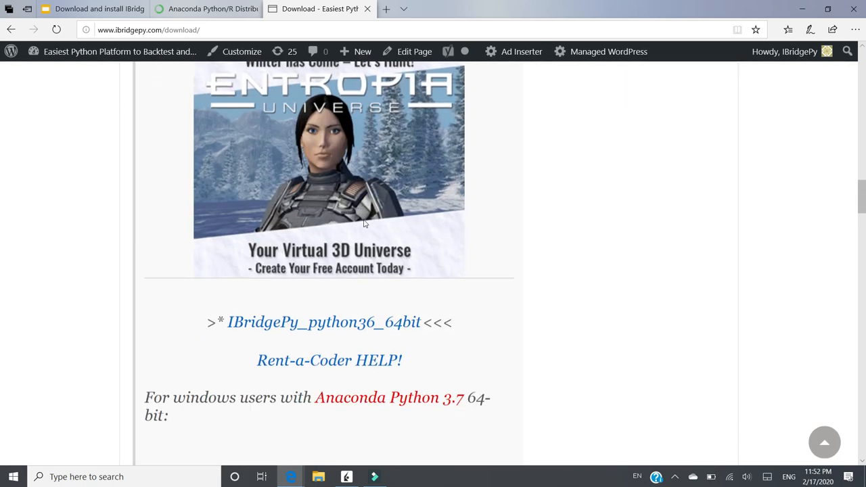
pyautogui.scroll(-3)
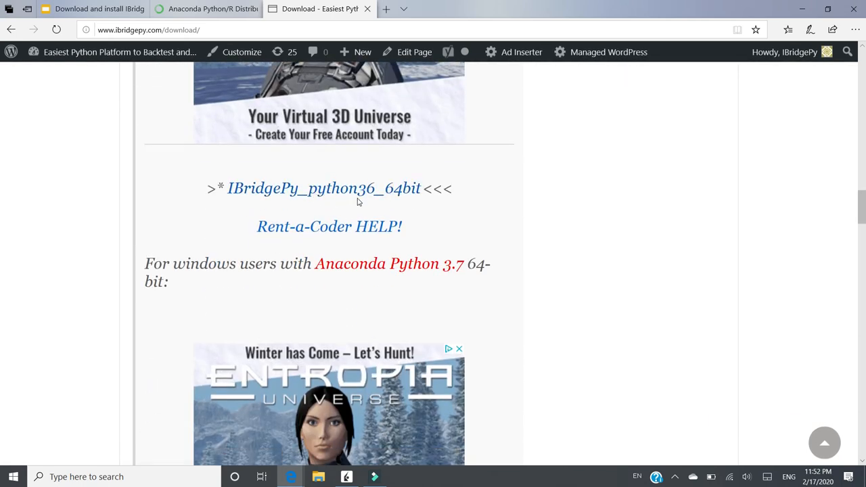
pyautogui.scroll(-3)
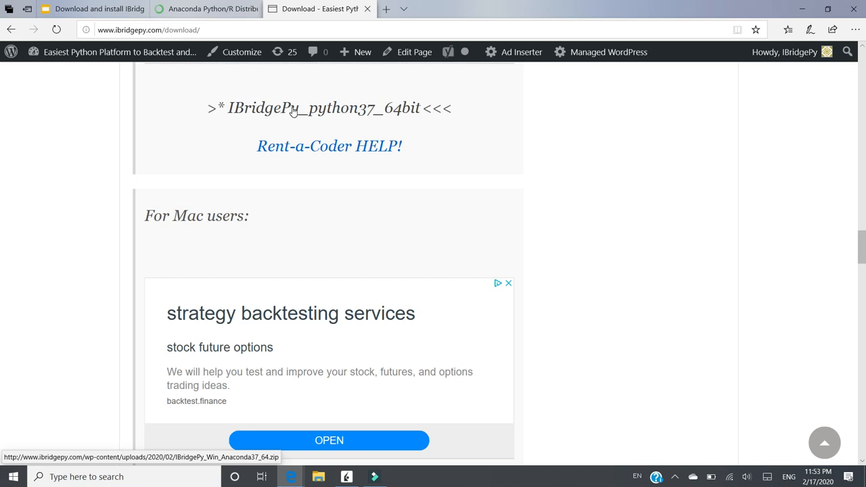
# Download the IBridgePy_python37_64bit zip via Save as to the Desktop.
pyautogui.click(292, 109)
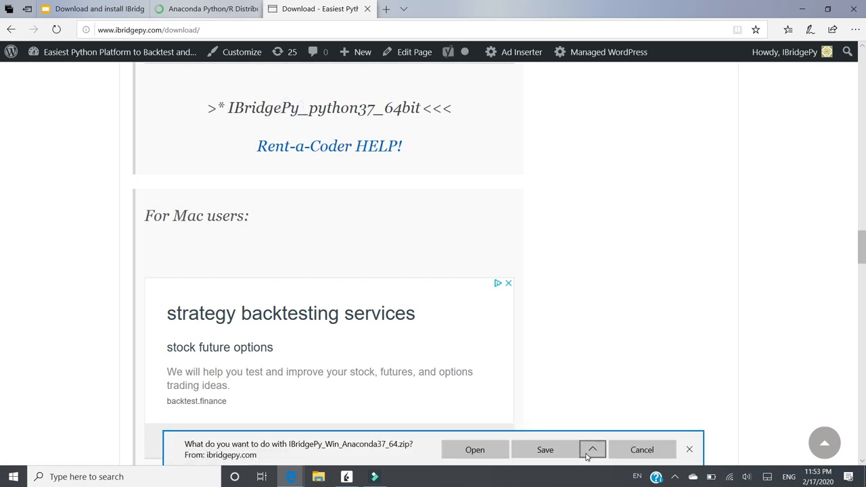
pyautogui.click(592, 449)
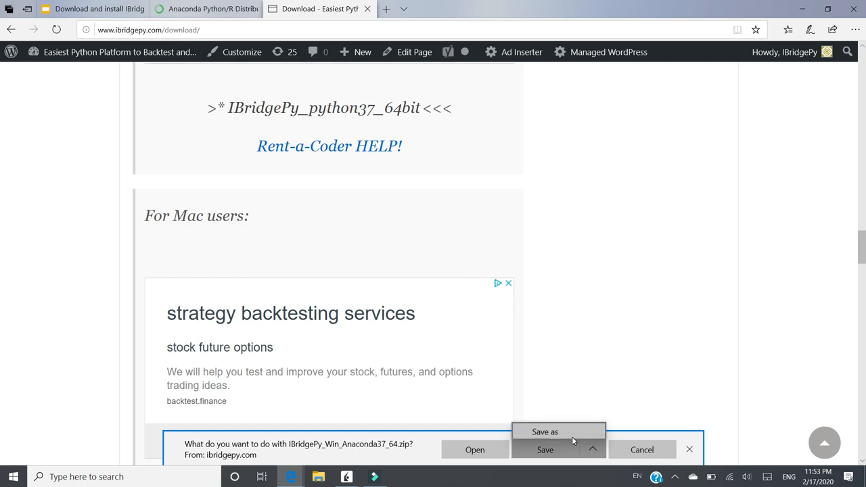
pyautogui.click(544, 431)
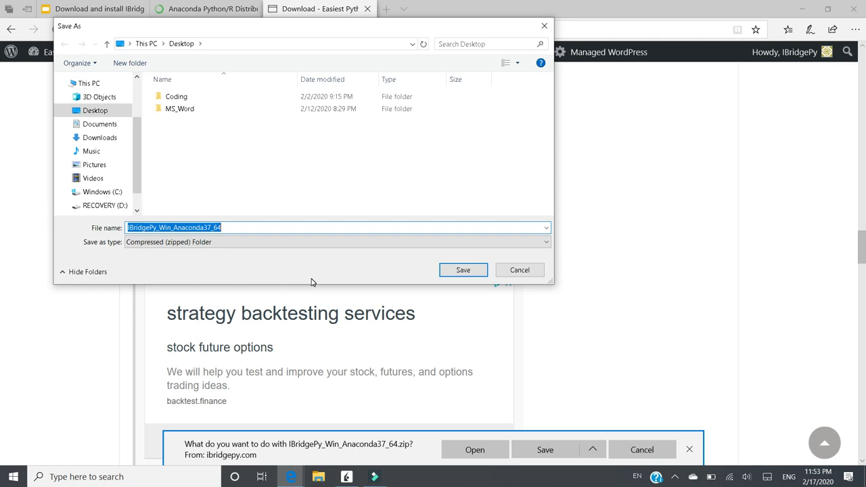
pyautogui.moveTo(237, 213)
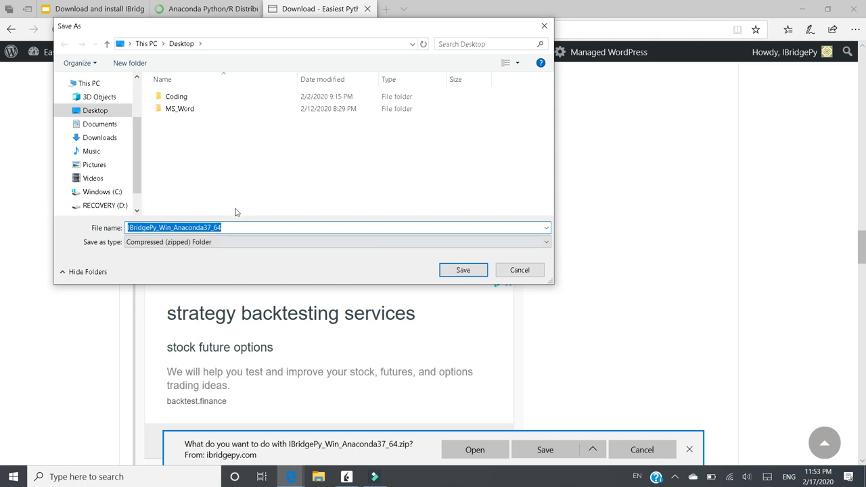
pyautogui.click(95, 111)
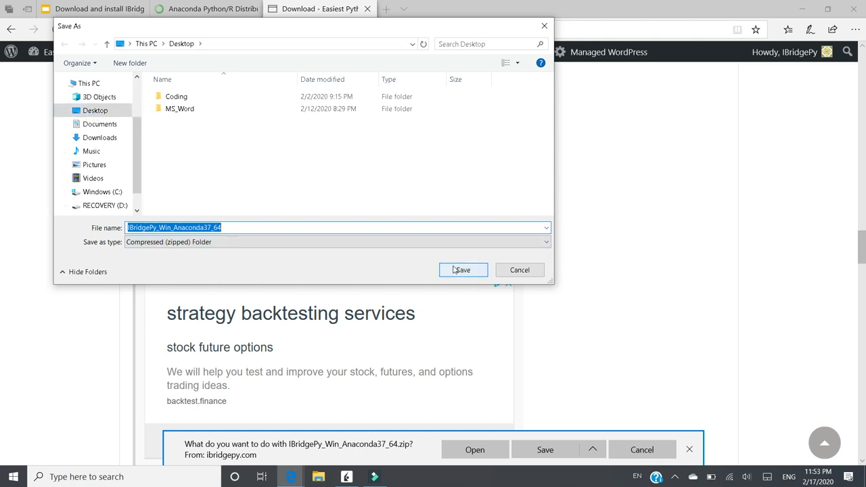
pyautogui.click(463, 269)
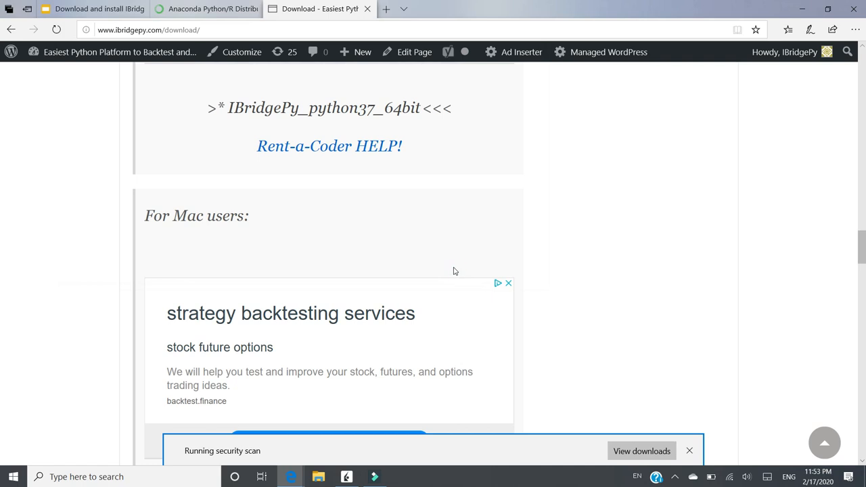
pyautogui.moveTo(453, 289)
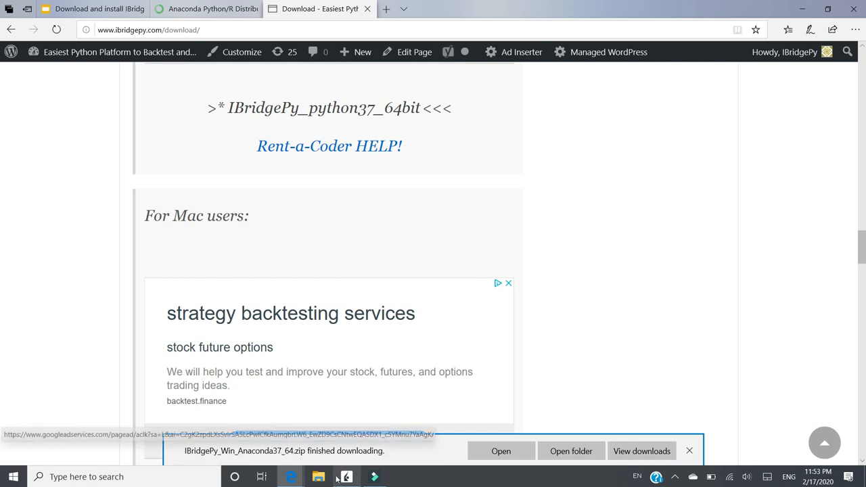
pyautogui.moveTo(690, 270)
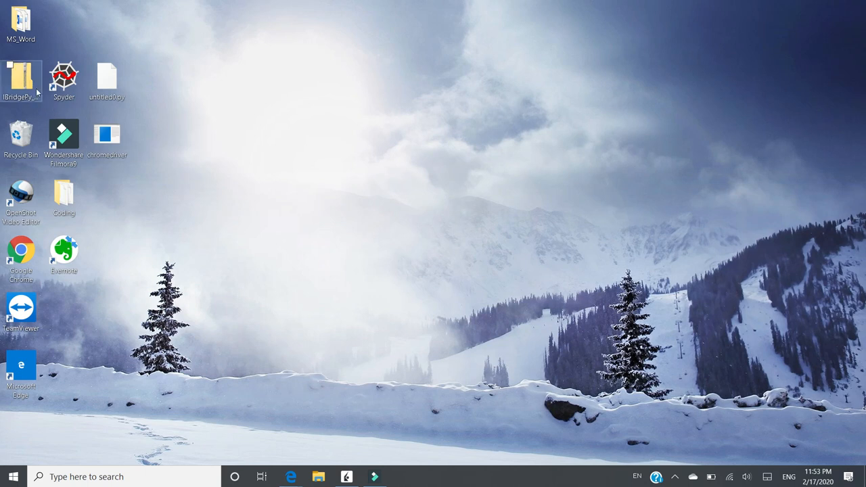
# Extract the IBridgePy zip to the desktop and move the new folder to the upper middle.
pyautogui.click(21, 77)
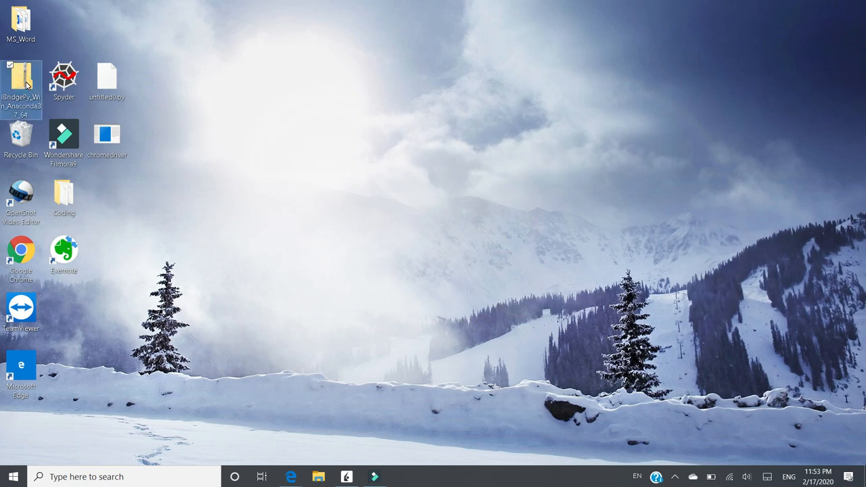
pyautogui.rightClick(22, 82)
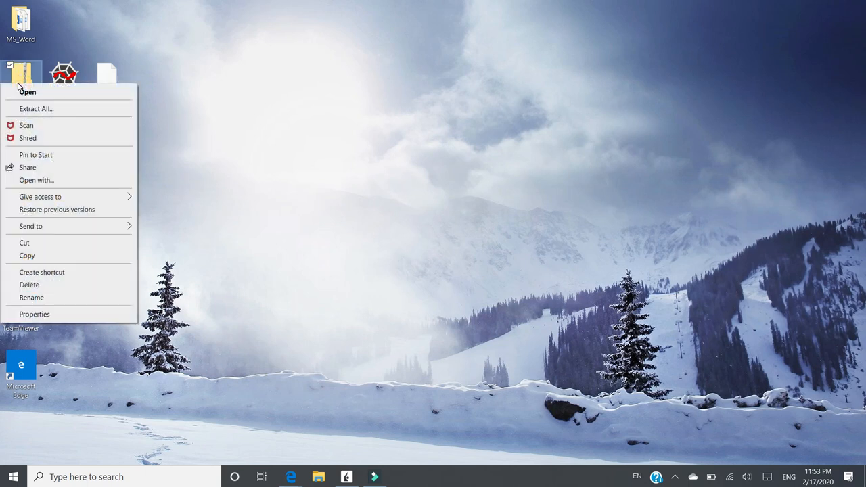
pyautogui.moveTo(29, 108)
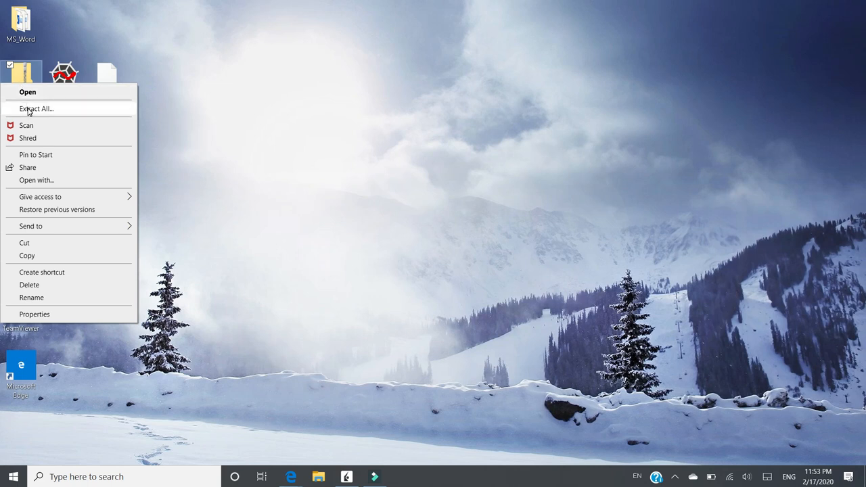
pyautogui.click(35, 108)
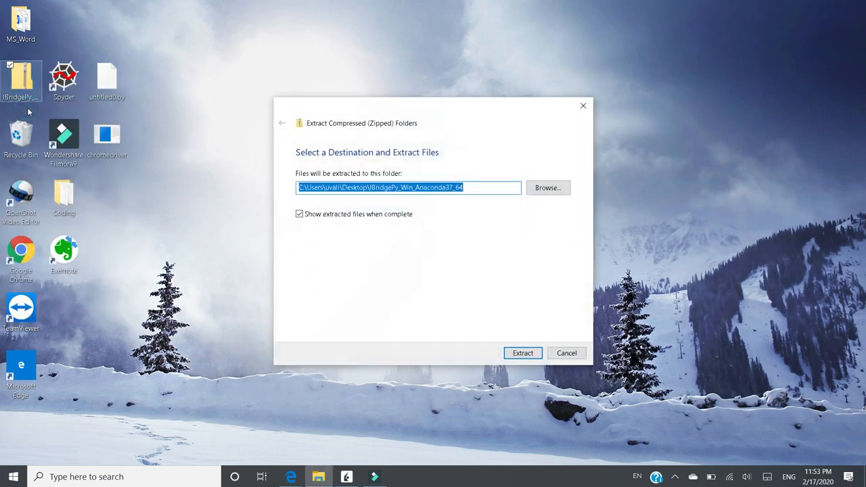
pyautogui.moveTo(419, 292)
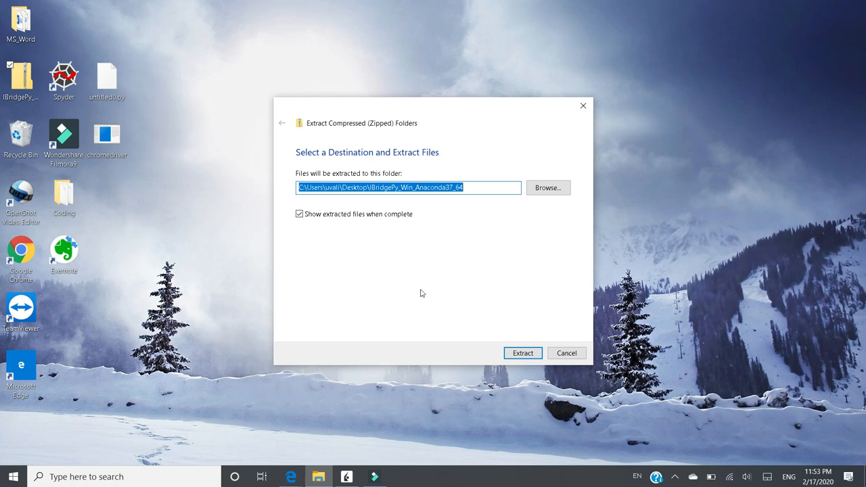
pyautogui.moveTo(508, 322)
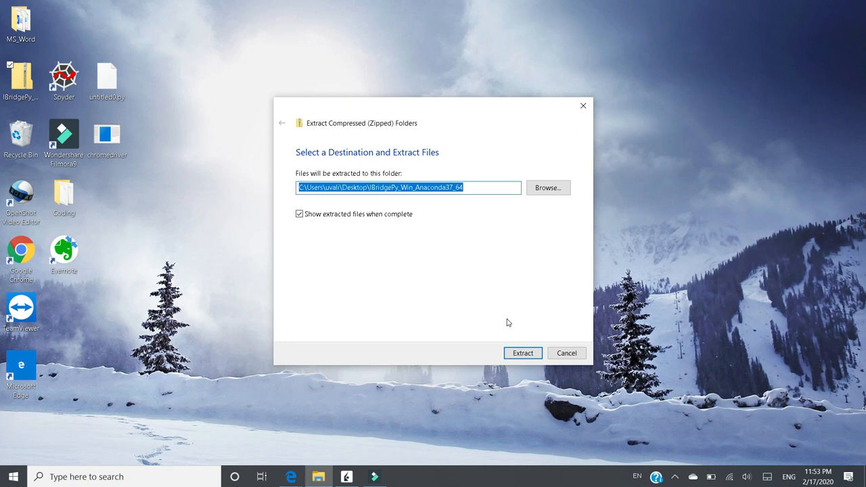
pyautogui.moveTo(346, 207)
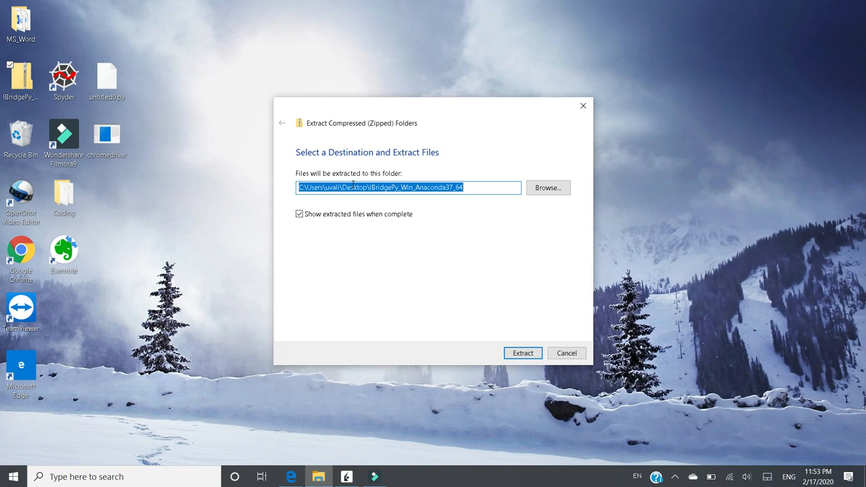
pyautogui.moveTo(416, 232)
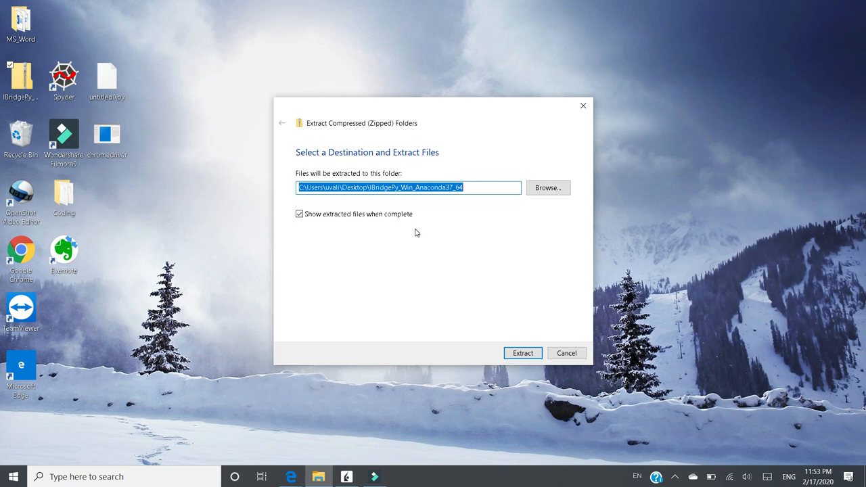
pyautogui.moveTo(219, 189)
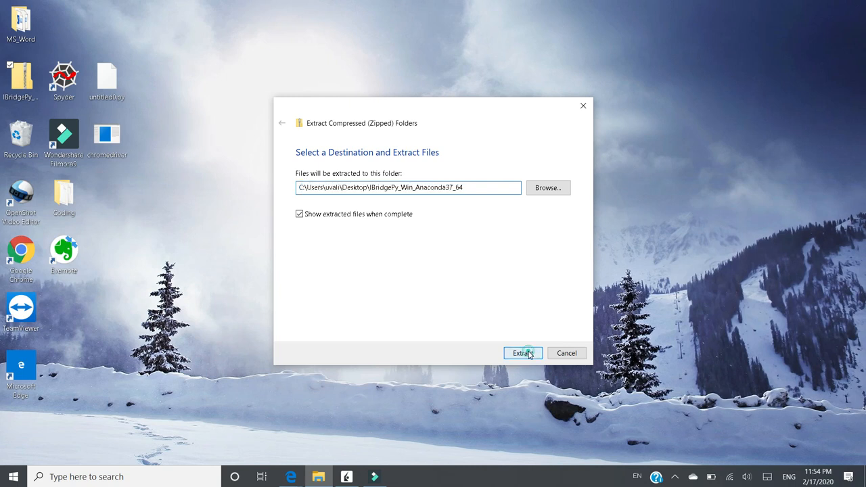
pyautogui.click(522, 352)
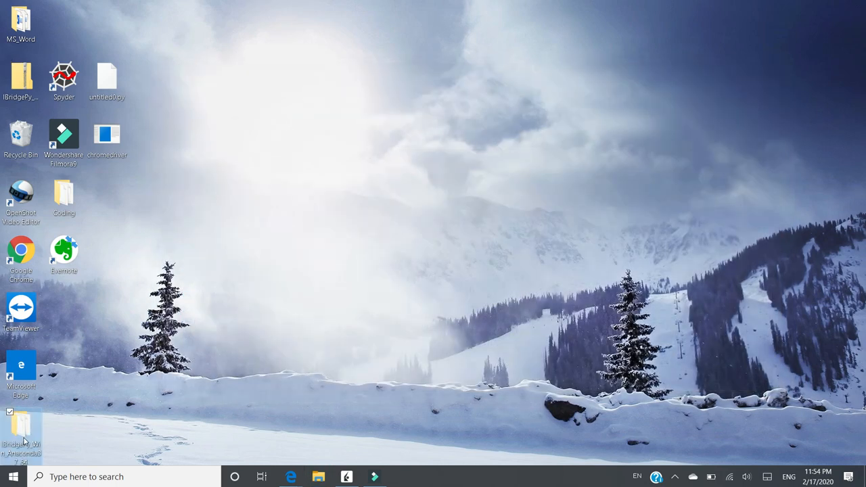
pyautogui.moveTo(22, 427); pyautogui.dragTo(269, 81)
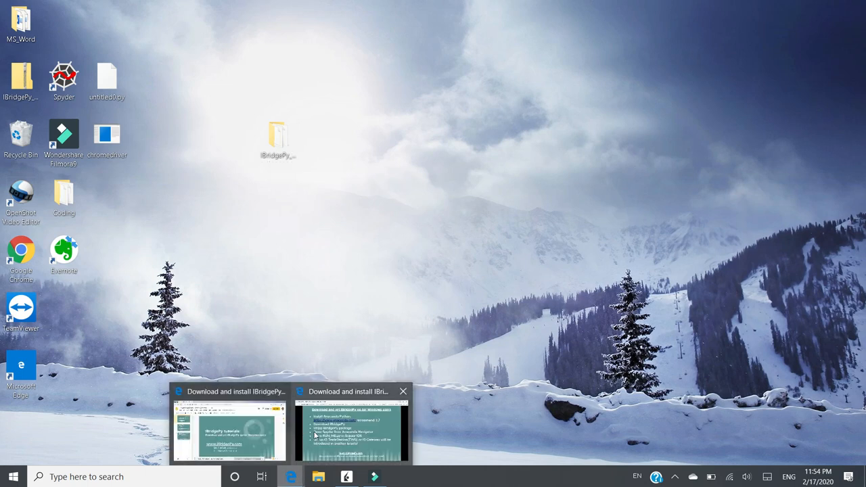
# Return to the setup slides and expand Anaconda3 (64-bit) in the Start menu.
pyautogui.click(350, 427)
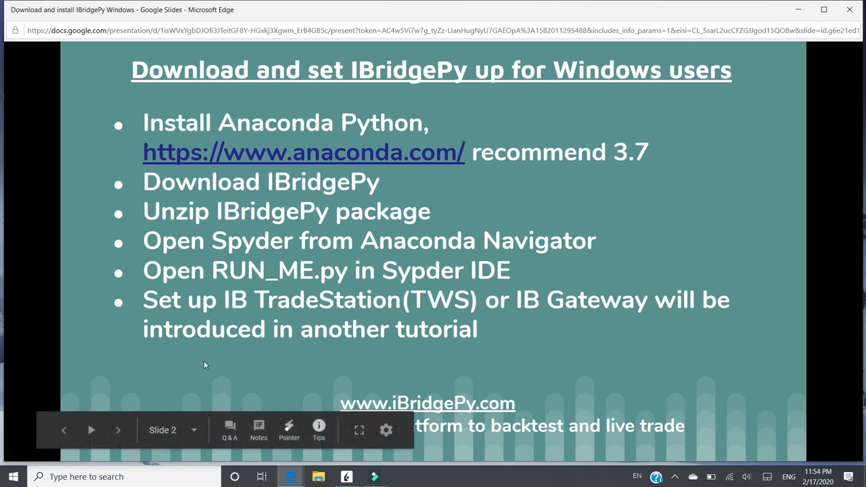
pyautogui.moveTo(13, 476)
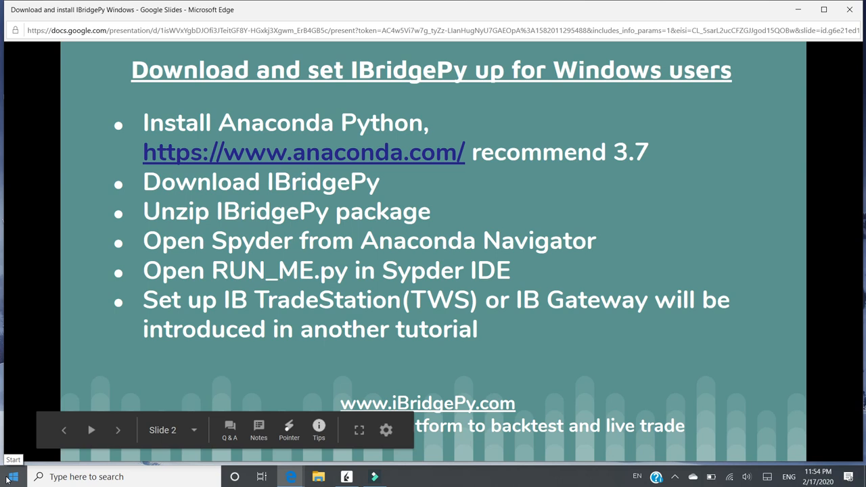
pyautogui.click(11, 476)
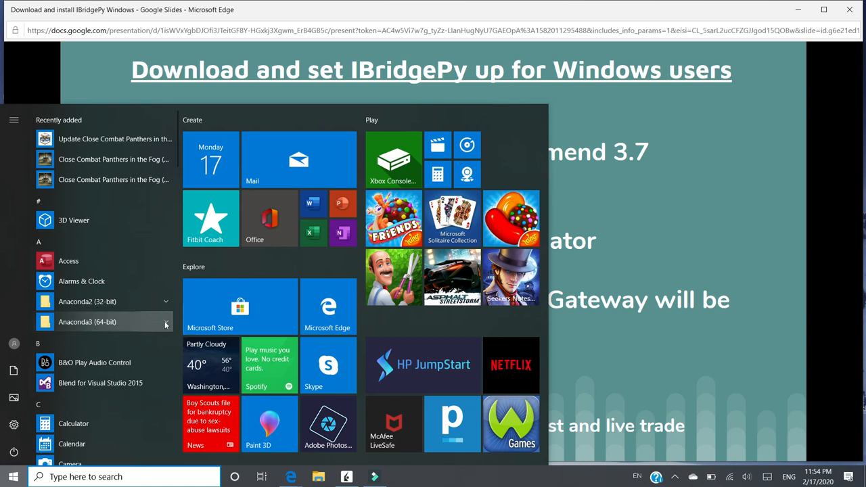
pyautogui.click(86, 322)
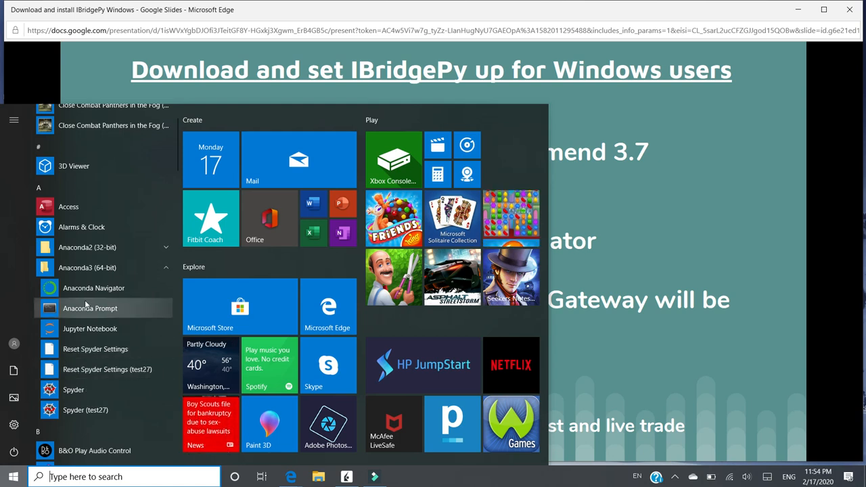
pyautogui.moveTo(84, 291)
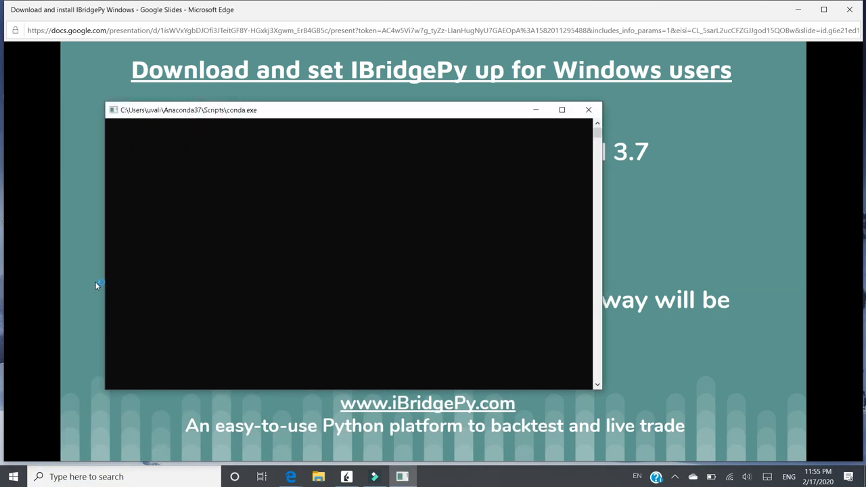
# Launch Spyder from Anaconda Navigator's Home application list.
pyautogui.click(587, 110)
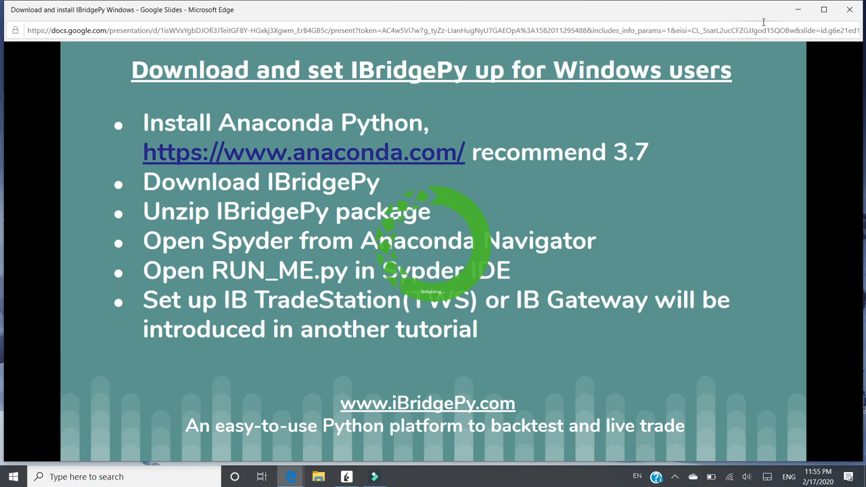
pyautogui.moveTo(797, 11)
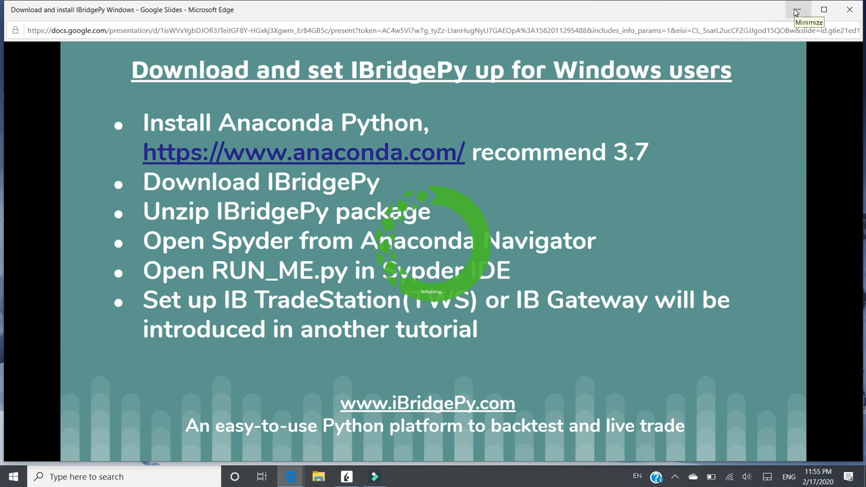
pyautogui.moveTo(575, 246)
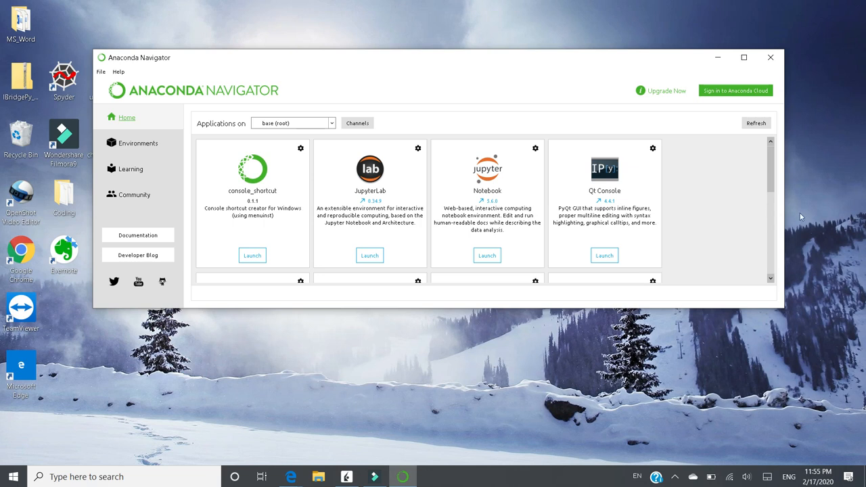
pyautogui.moveTo(257, 98)
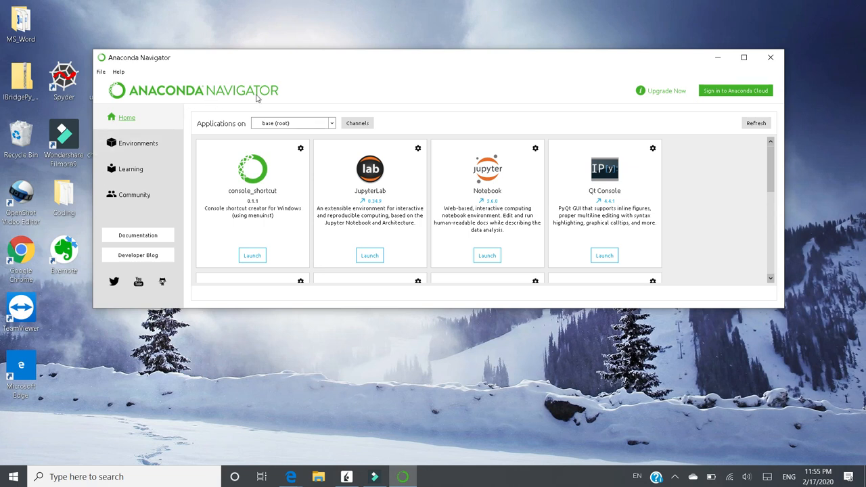
pyautogui.moveTo(769, 176)
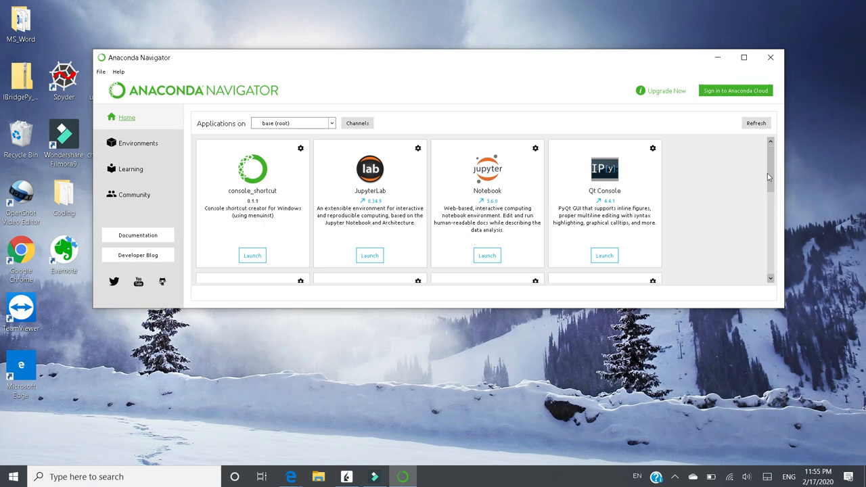
pyautogui.scroll(-3)
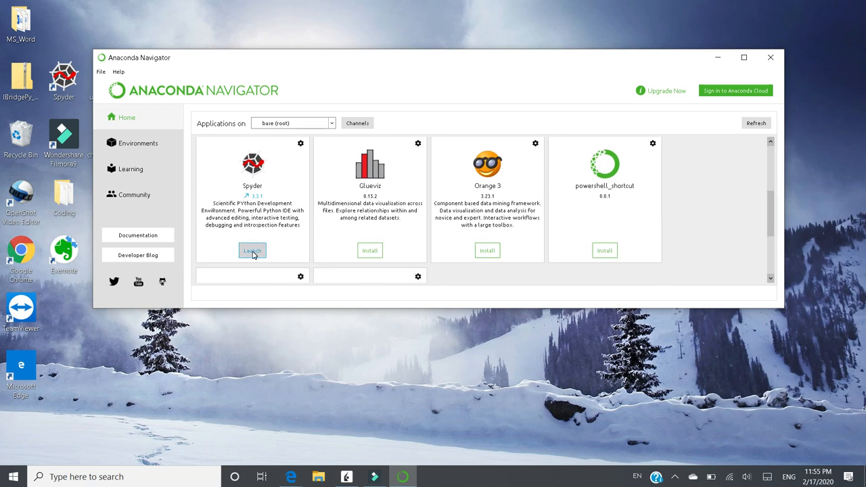
pyautogui.click(252, 250)
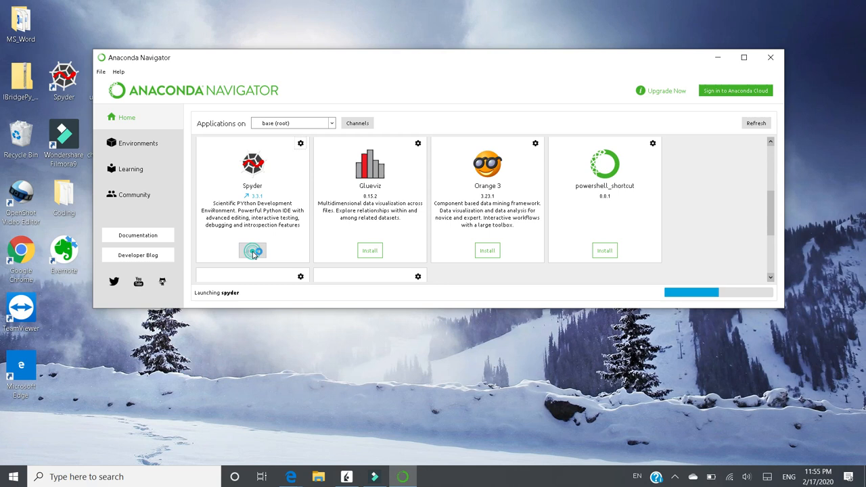
pyautogui.click(252, 250)
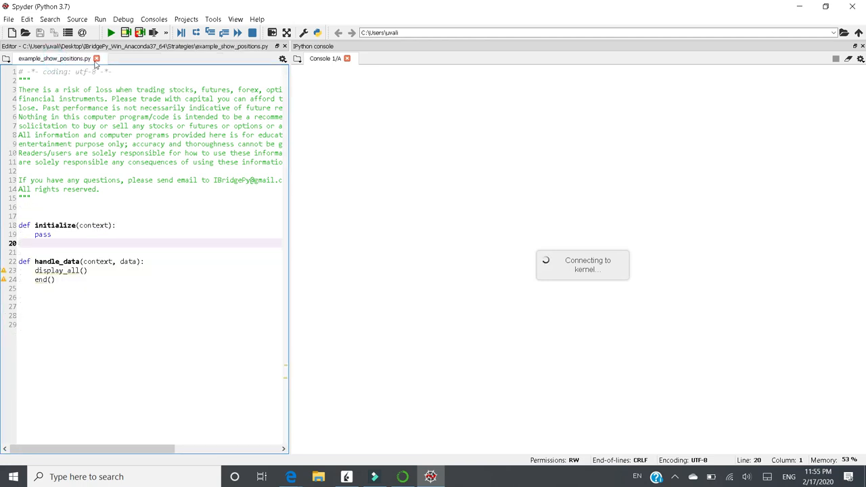
pyautogui.click(97, 58)
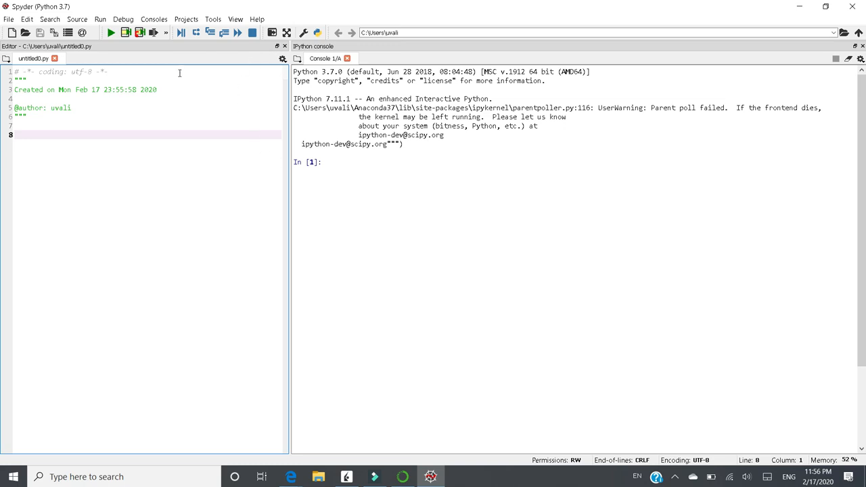
pyautogui.moveTo(188, 96)
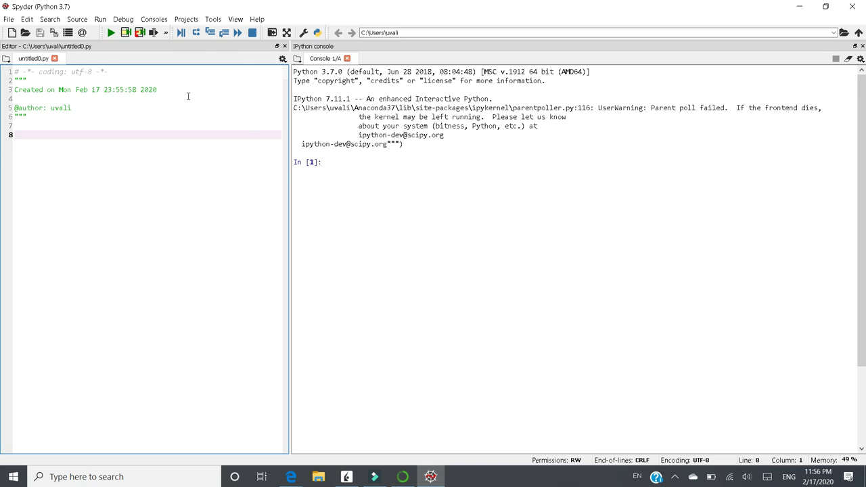
# Review Spyder's tool settings and pane layout menus without changing anything.
pyautogui.click(212, 19)
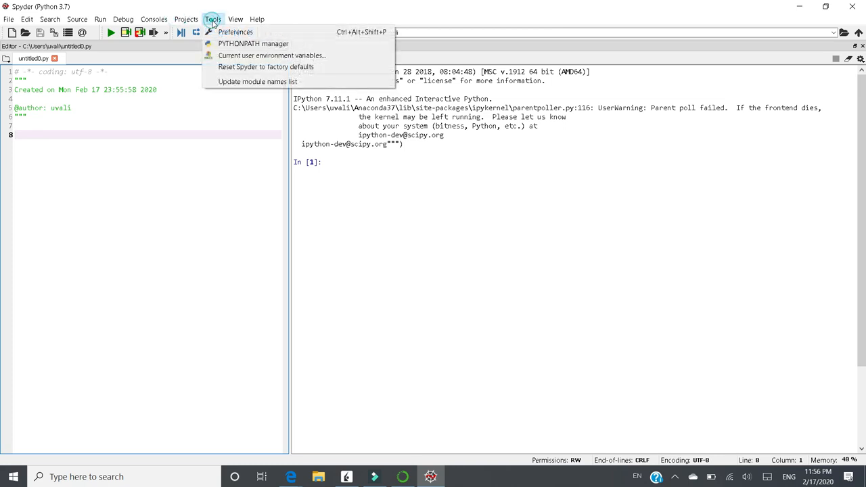
pyautogui.click(236, 19)
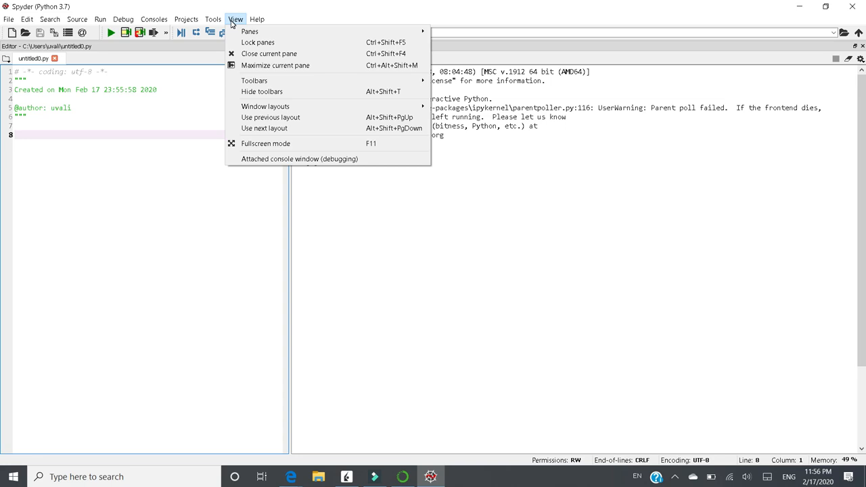
pyautogui.moveTo(249, 31)
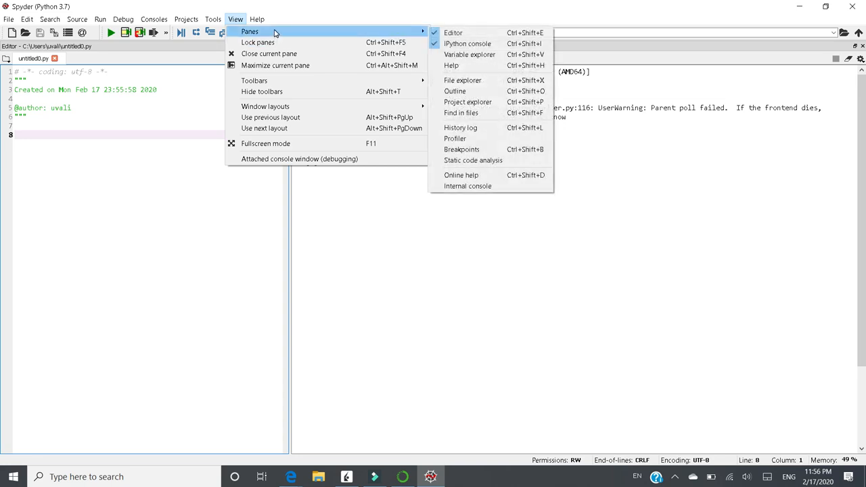
pyautogui.moveTo(466, 43)
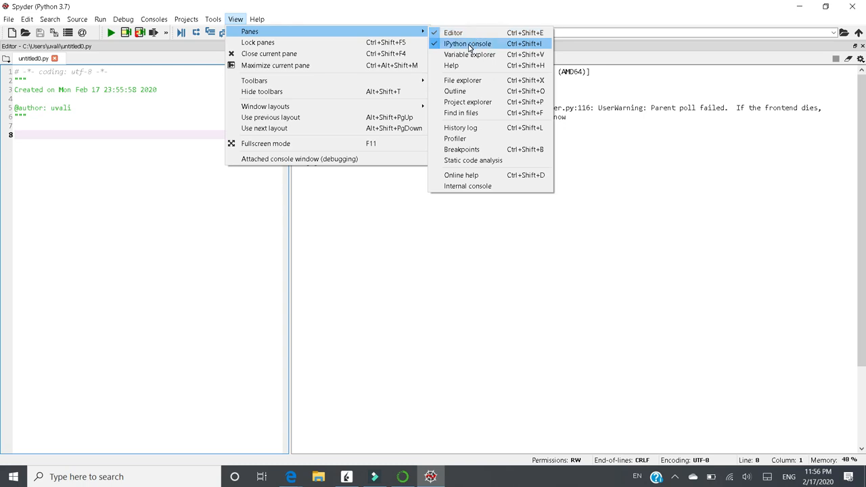
pyautogui.moveTo(299, 159)
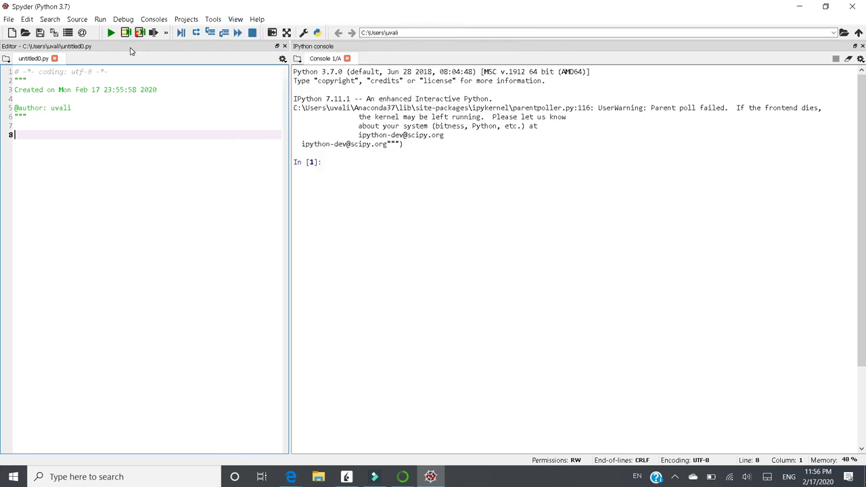
pyautogui.click(338, 32)
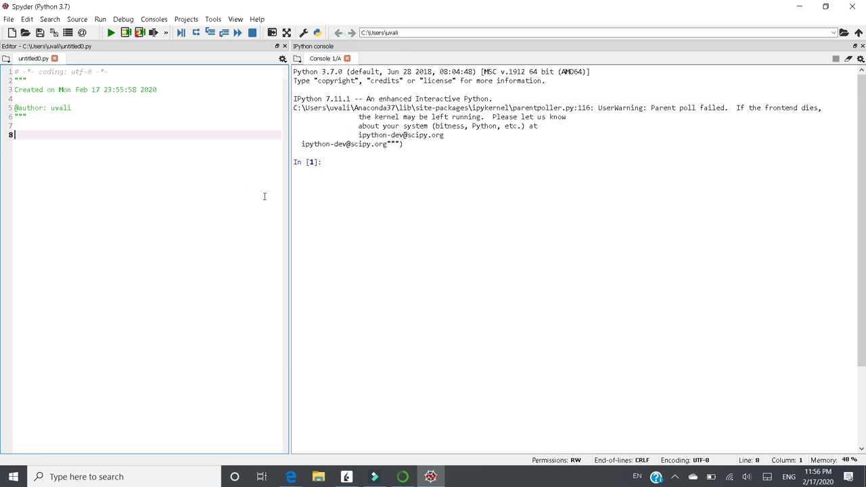
pyautogui.moveTo(54, 224)
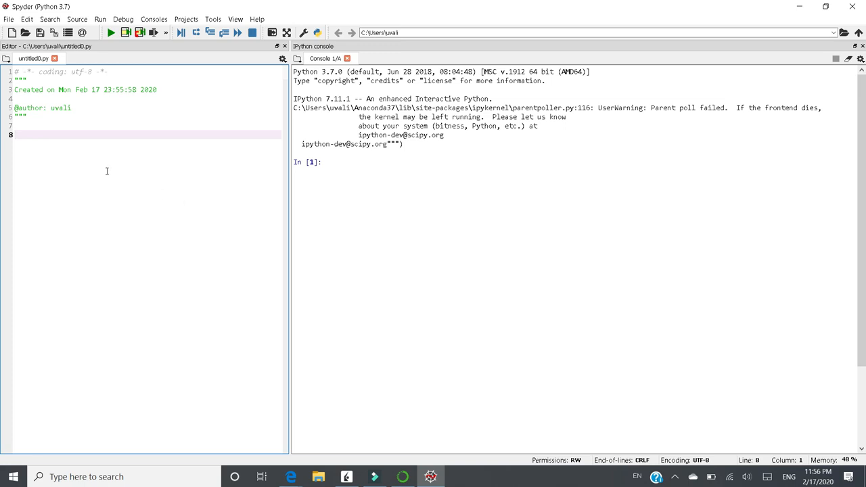
pyautogui.moveTo(68, 144)
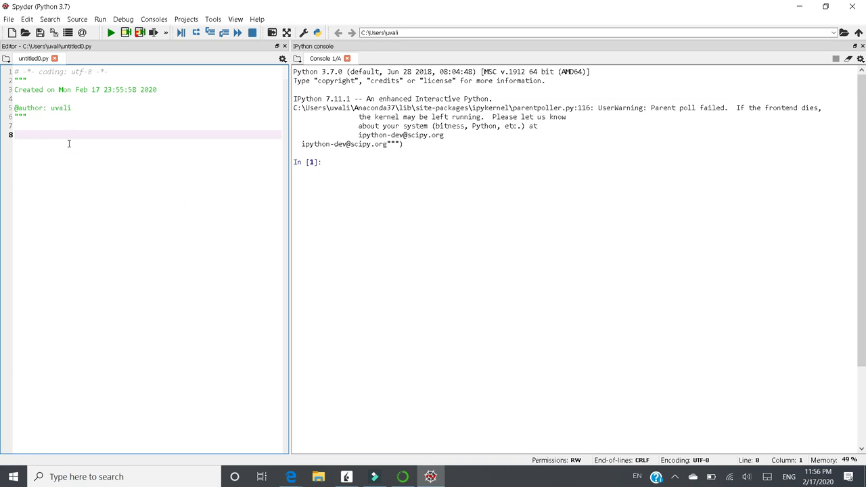
pyautogui.moveTo(377, 188)
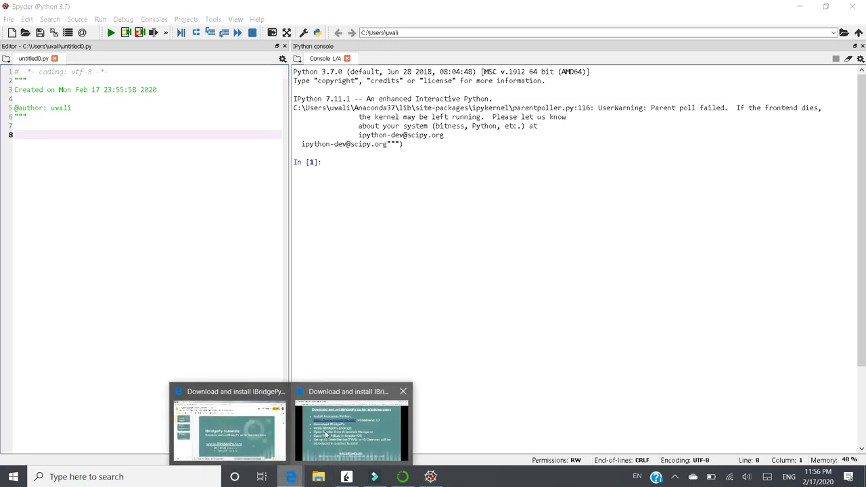
# Check the tutorial slides, return to Spyder and bring up the Open file dialog.
pyautogui.click(351, 430)
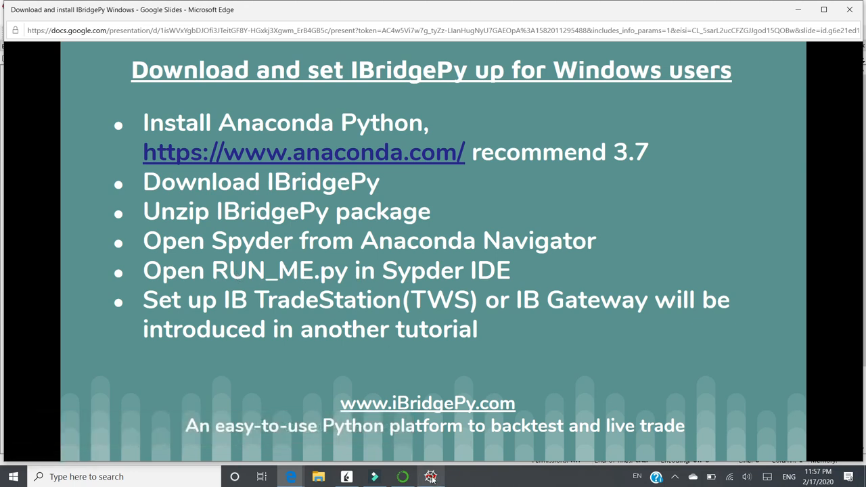
pyautogui.click(430, 476)
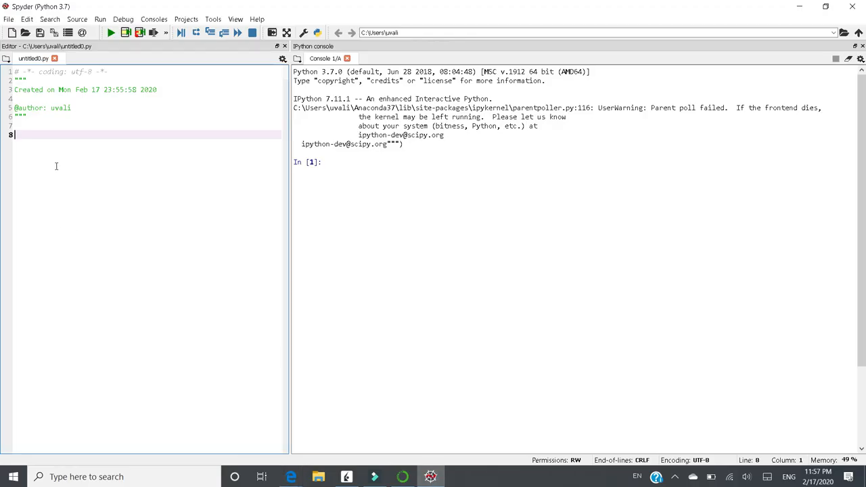
pyautogui.click(8, 19)
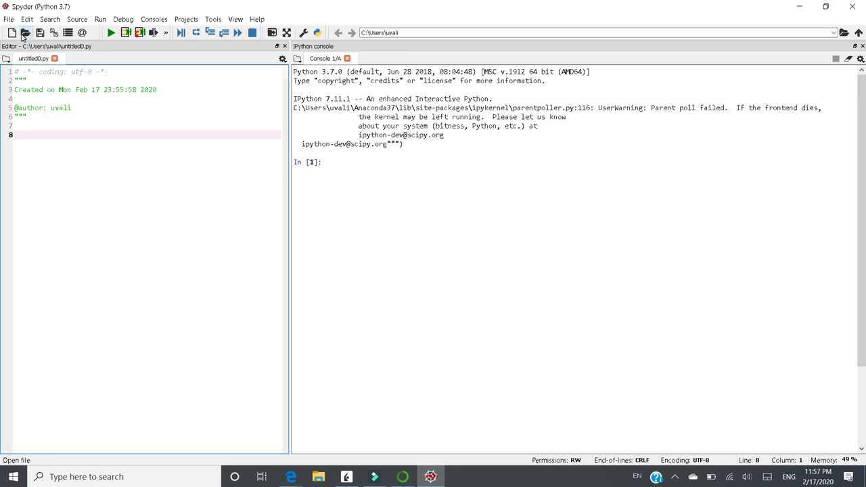
pyautogui.click(24, 33)
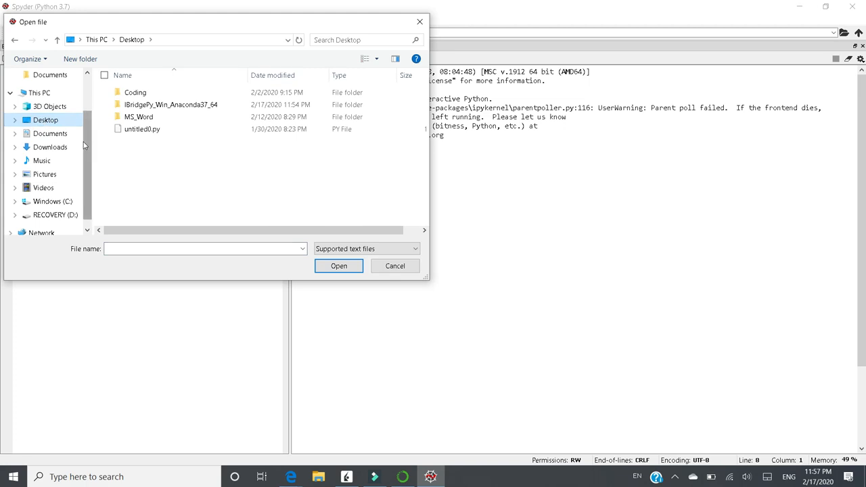
# Open RUN_ME.py from Desktop > IBridgePy_Win_Anaconda37_64 in the editor.
pyautogui.click(170, 104)
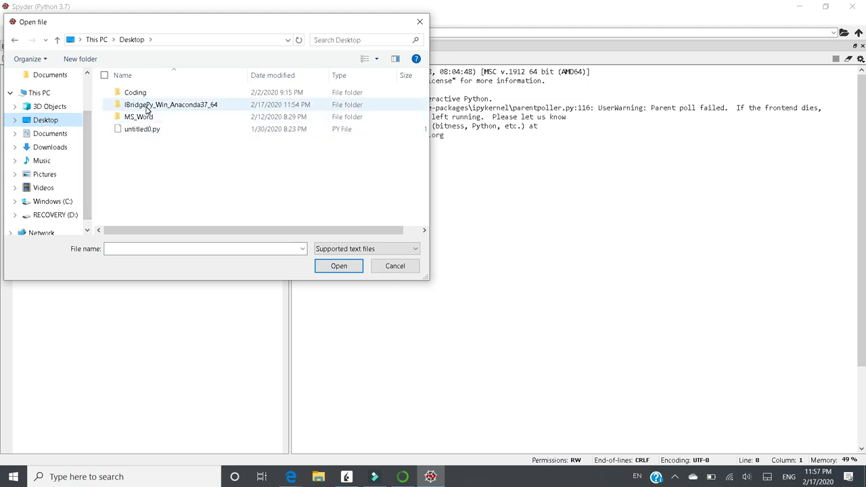
pyautogui.doubleClick(170, 104)
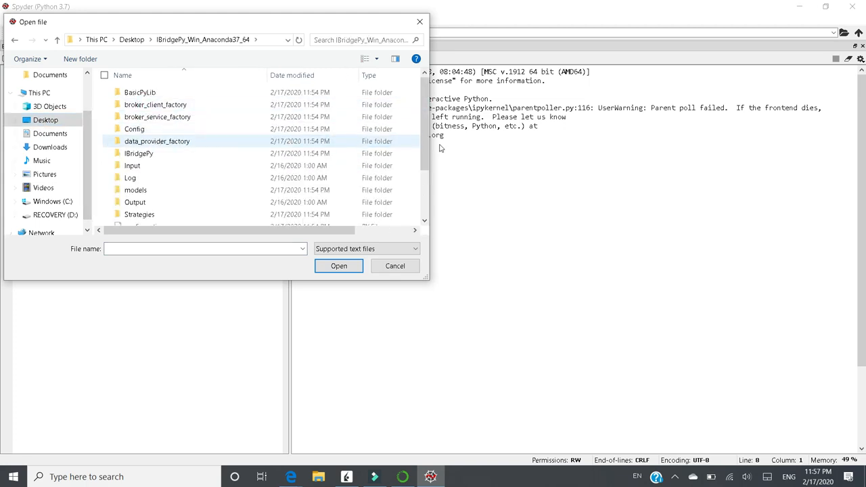
pyautogui.scroll(-3)
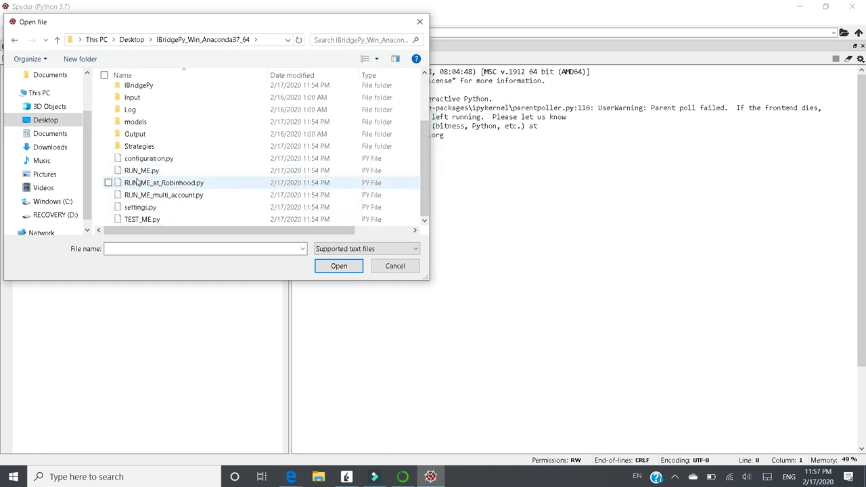
pyautogui.click(141, 171)
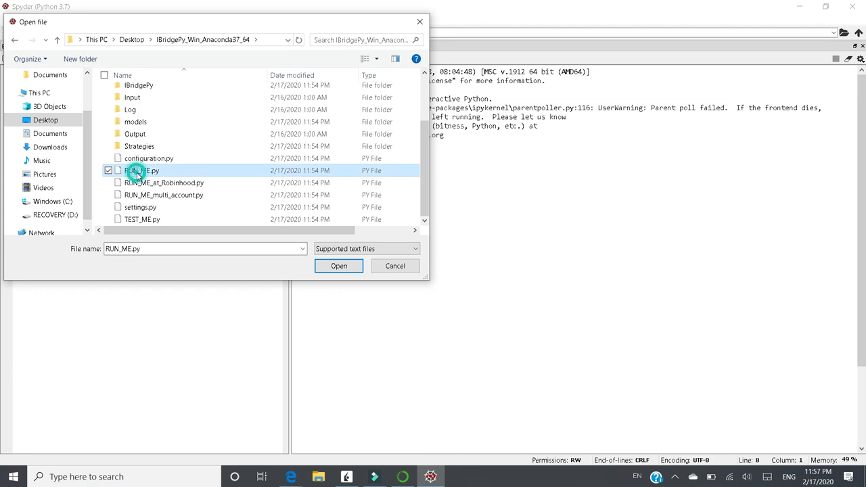
pyautogui.moveTo(338, 265)
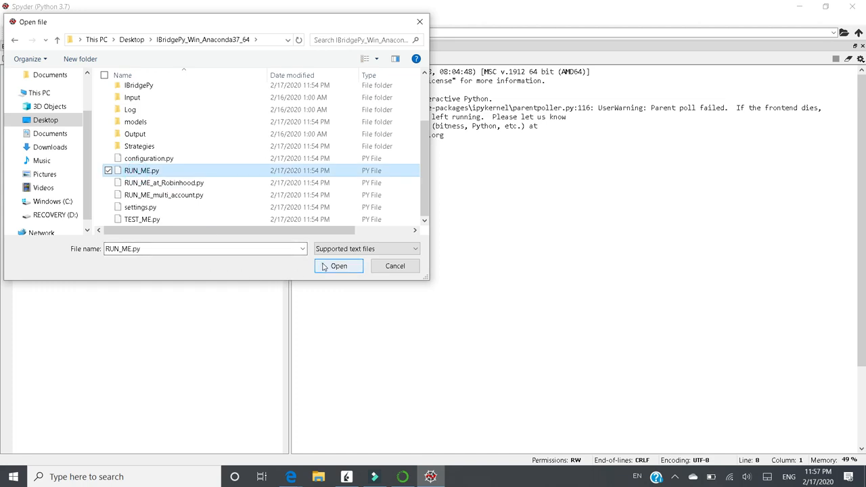
pyautogui.click(338, 265)
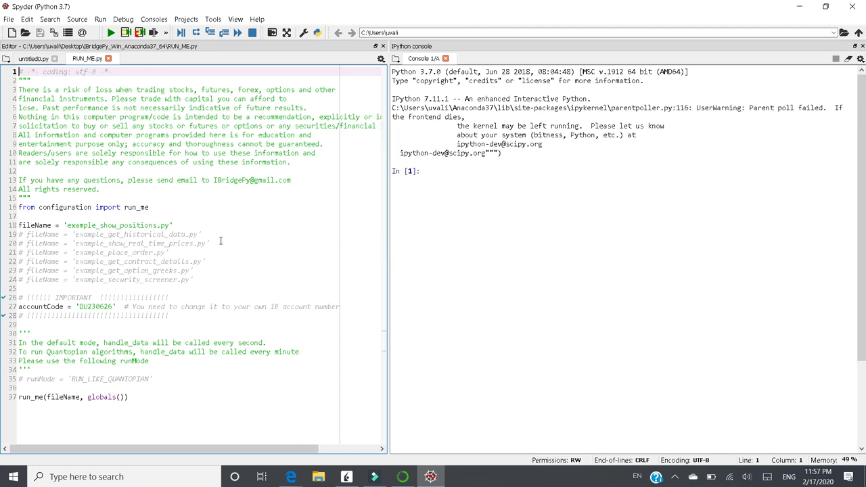
pyautogui.moveTo(217, 257)
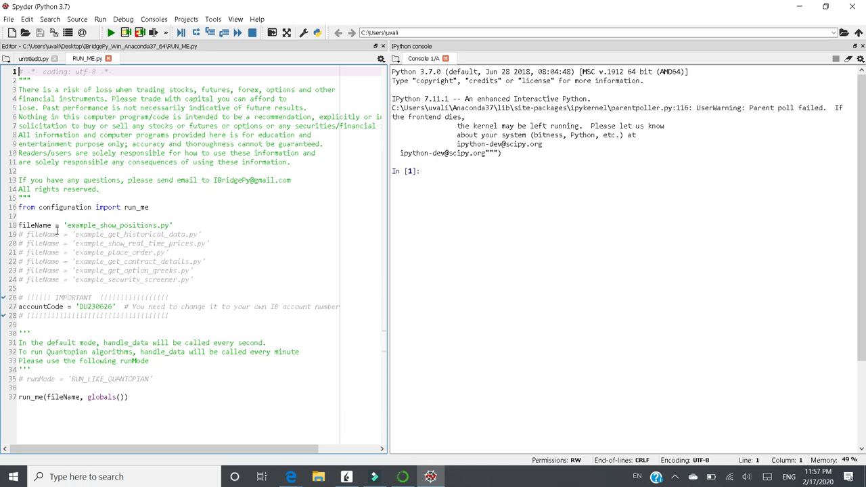
pyautogui.doubleClick(97, 225)
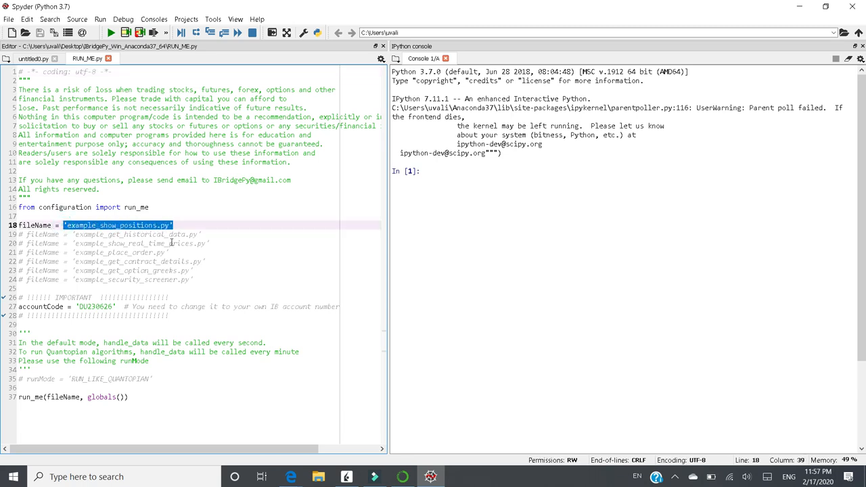
pyautogui.click(173, 243)
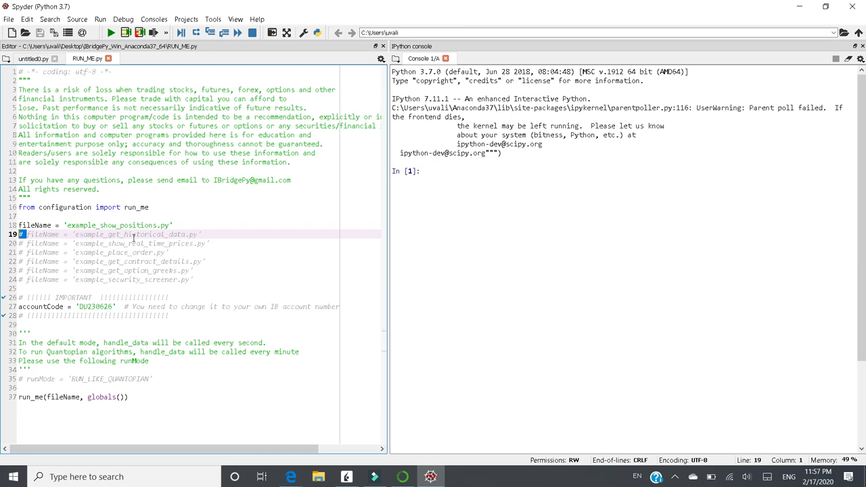
pyautogui.click(125, 271)
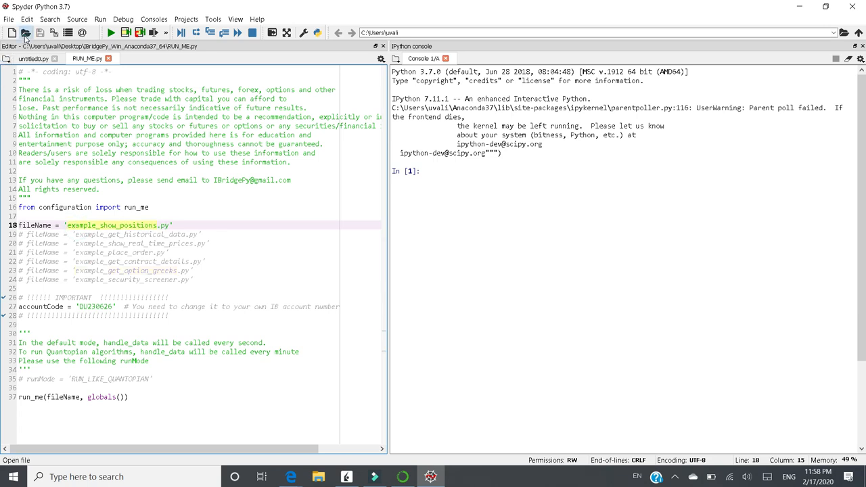
# Open example_show_positions.py from IBridgePy_Win_Anaconda37_64 > Strategies, then return to the slides.
pyautogui.click(24, 33)
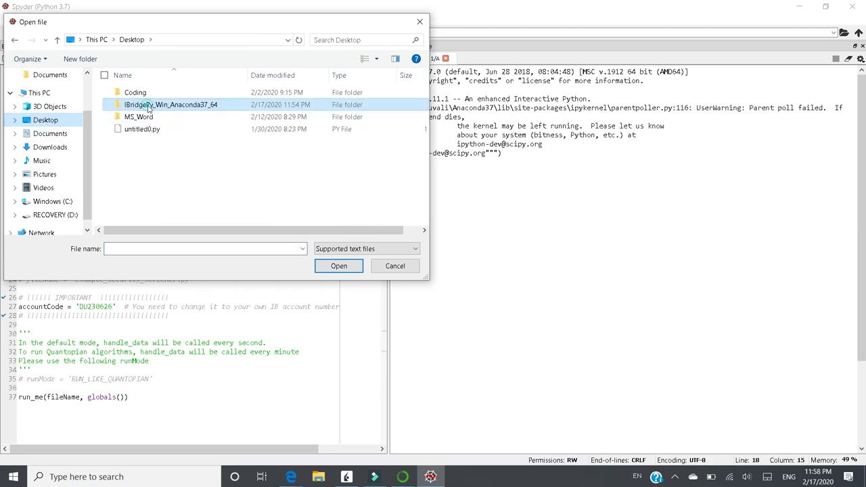
pyautogui.doubleClick(171, 104)
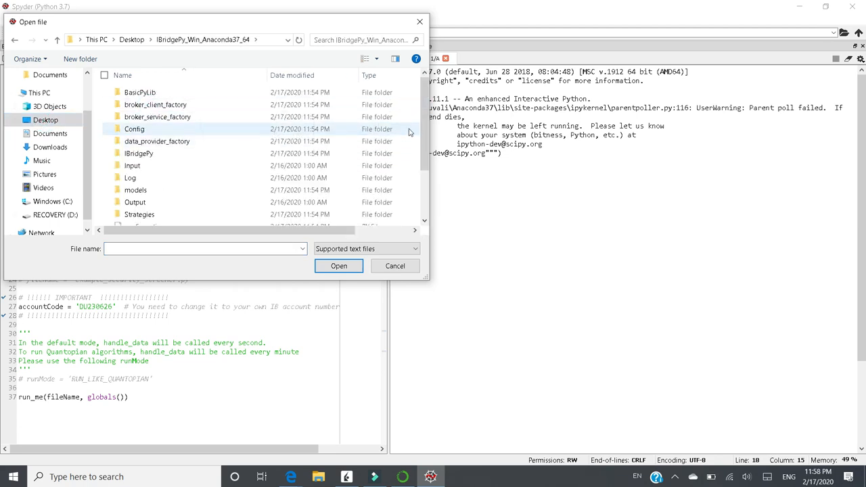
pyautogui.scroll(-3)
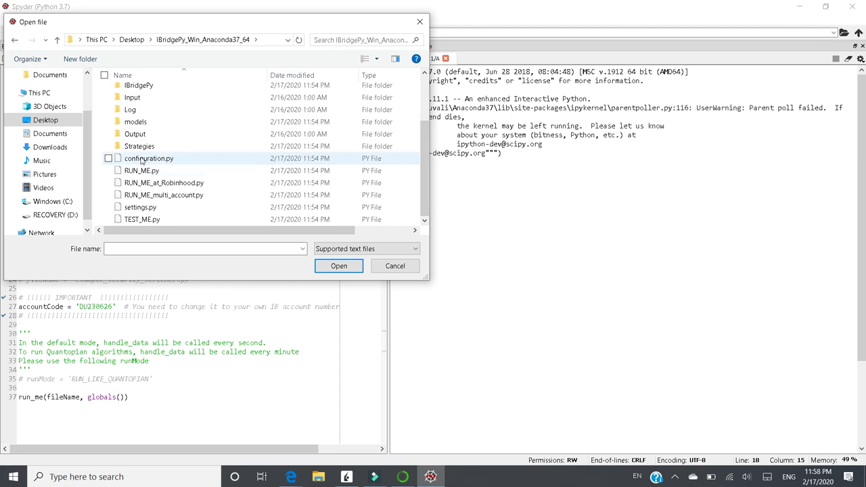
pyautogui.doubleClick(139, 146)
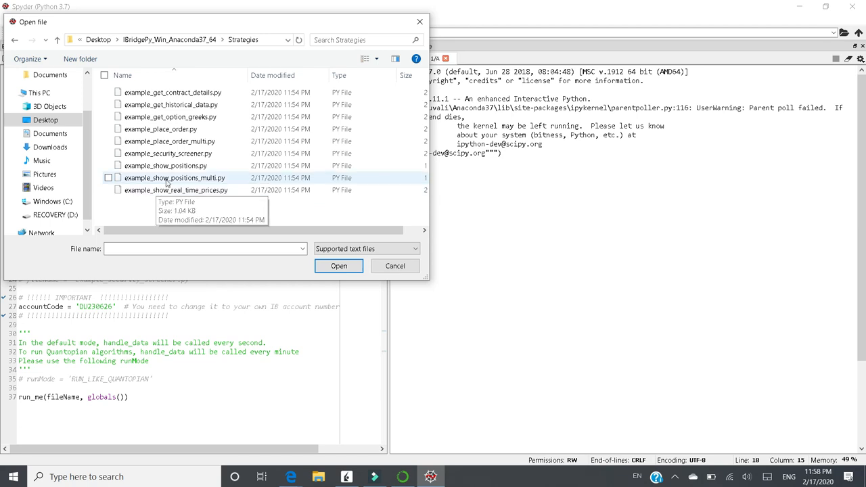
pyautogui.click(165, 165)
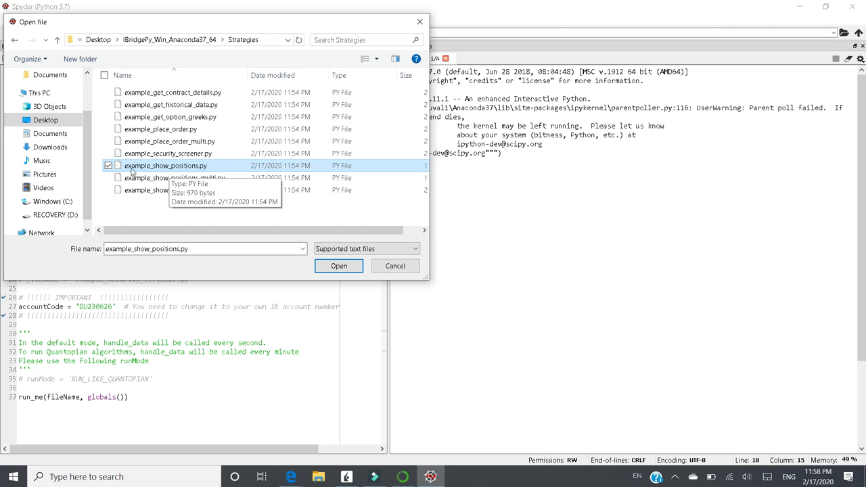
pyautogui.click(339, 265)
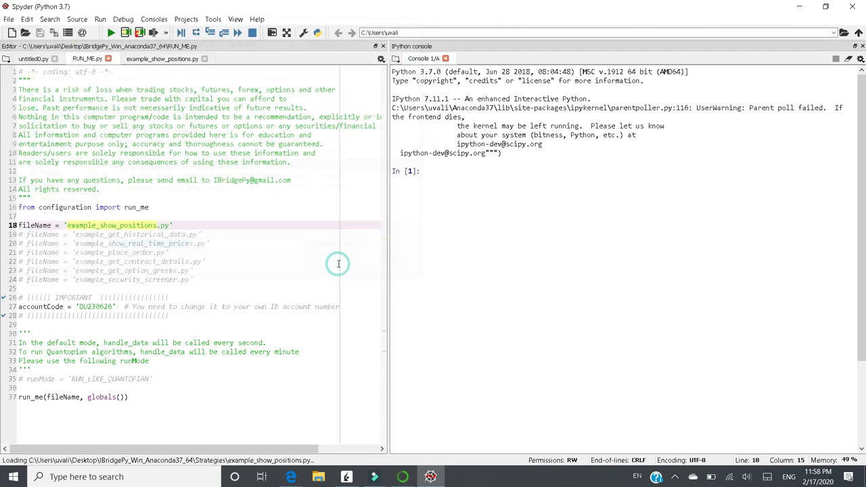
pyautogui.click(162, 58)
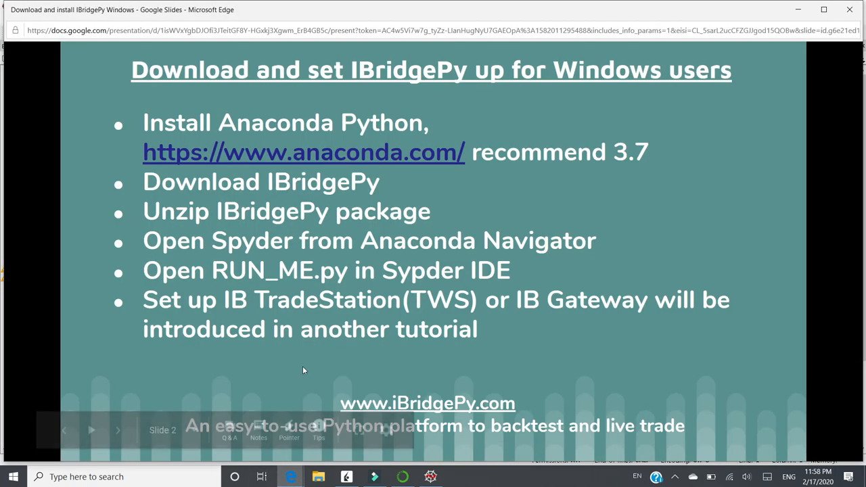
pyautogui.moveTo(243, 332)
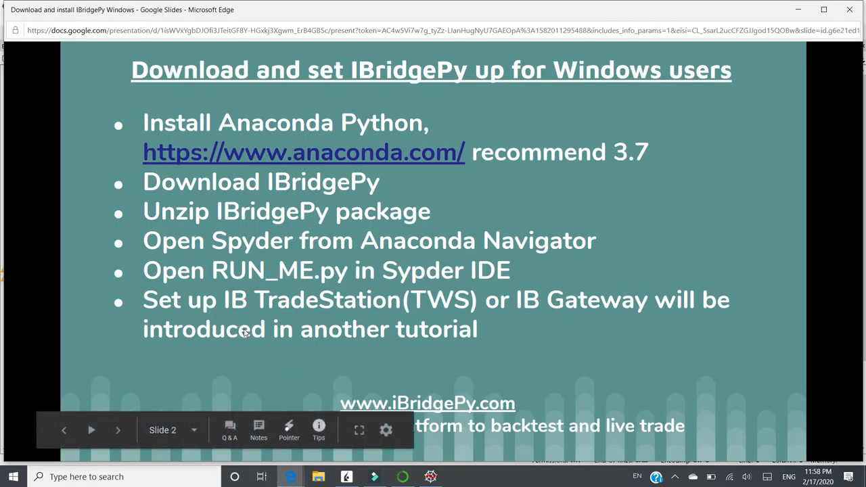
pyautogui.moveTo(284, 332)
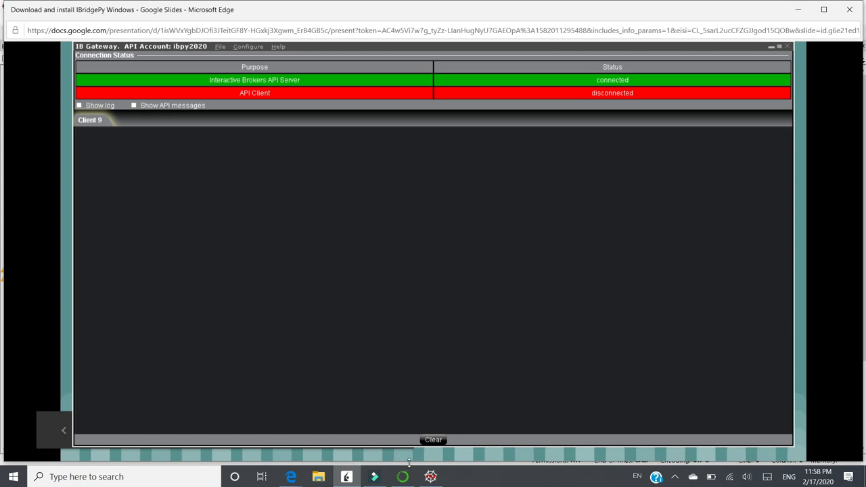
# Switch back to the Spyder window showing RUN_ME.py.
pyautogui.click(430, 476)
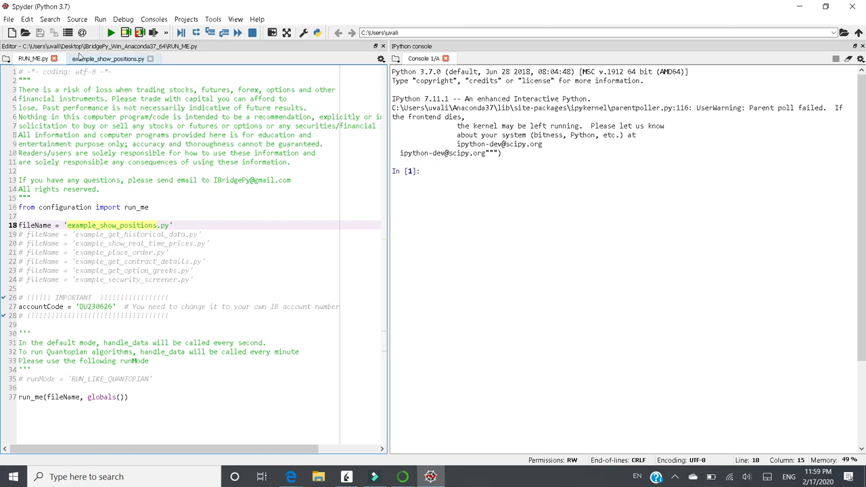
# Run RUN_ME.py so the IPython console shows IBridgePy startup lines and a traceback.
pyautogui.click(111, 32)
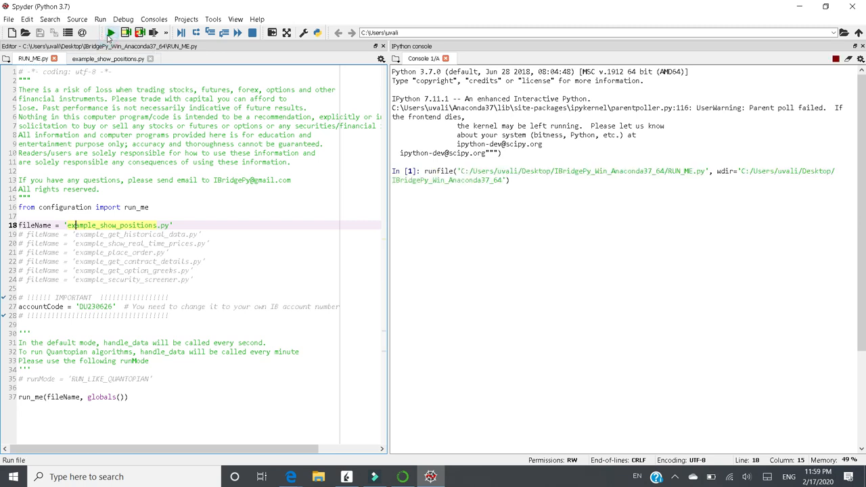
pyautogui.click(111, 33)
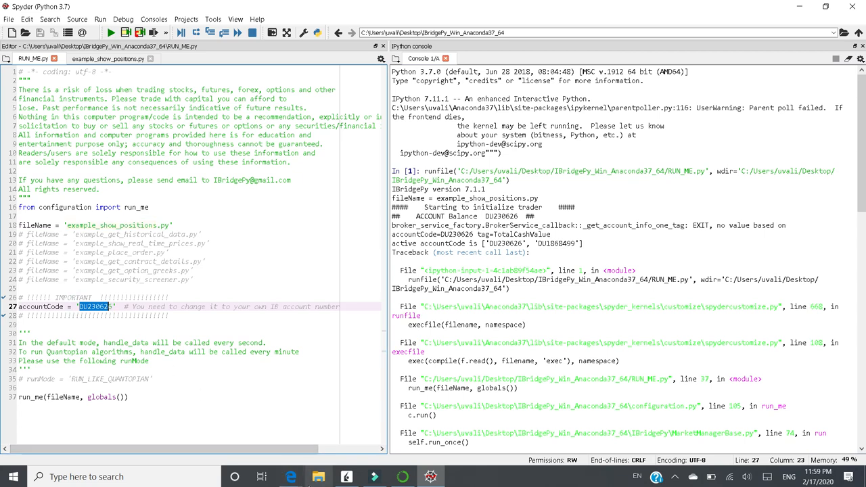
pyautogui.moveTo(344, 430)
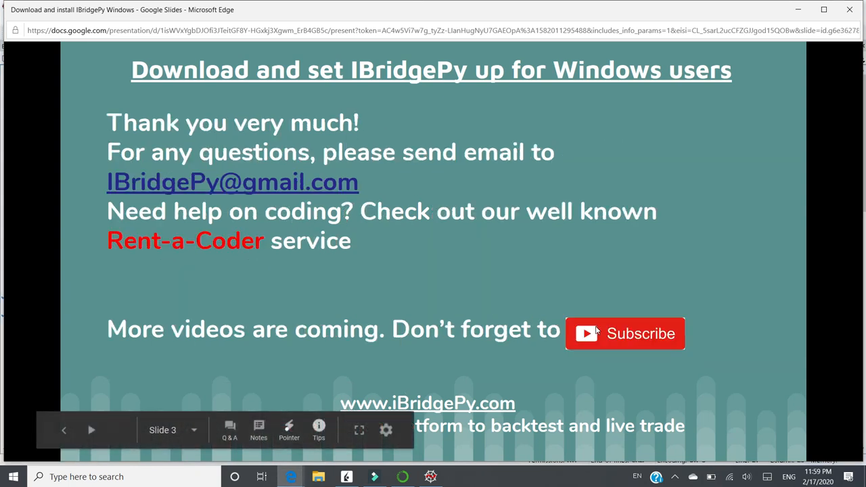
pyautogui.moveTo(587, 263)
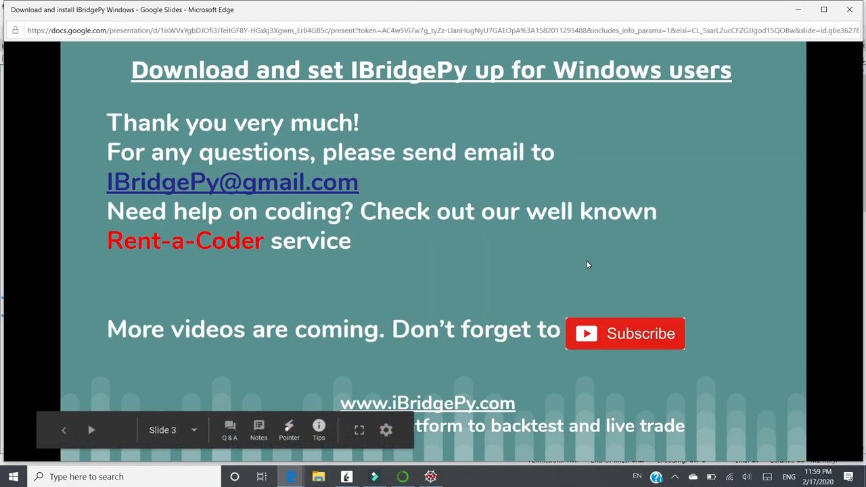